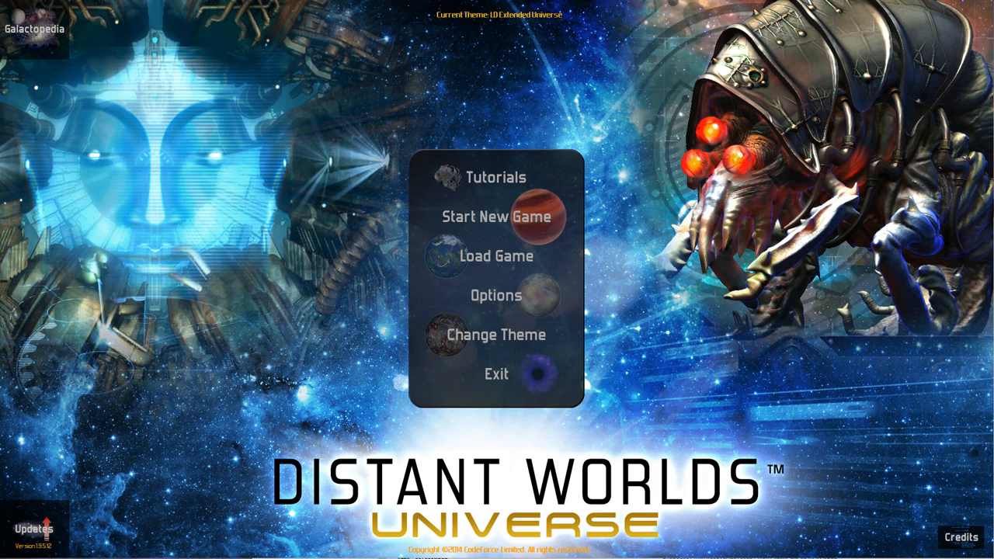
{"action": "mouse_move", "coordinate": [496, 296]}
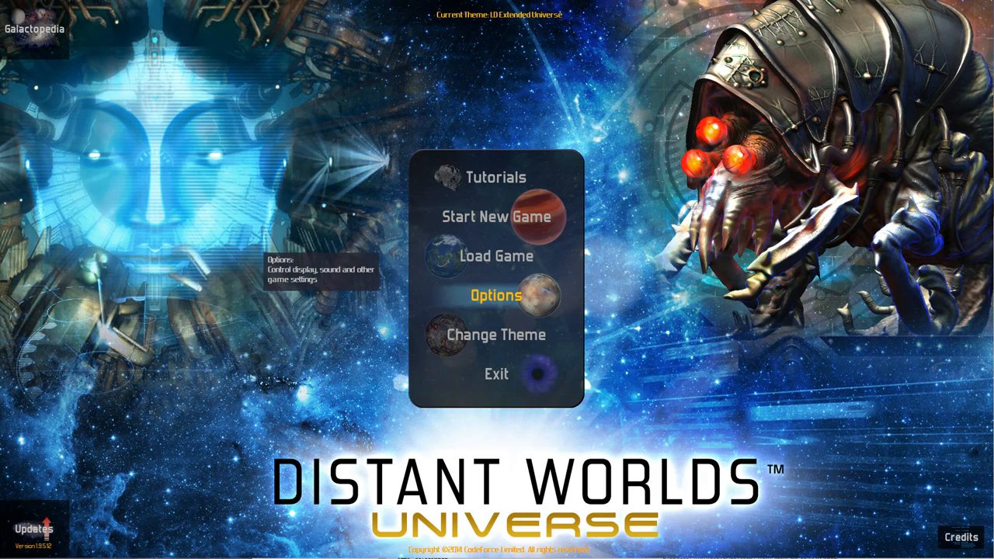
- Open the theme dialog from the main menu, showing LD Extended Universe as current
{"action": "left_click", "coordinate": [497, 335]}
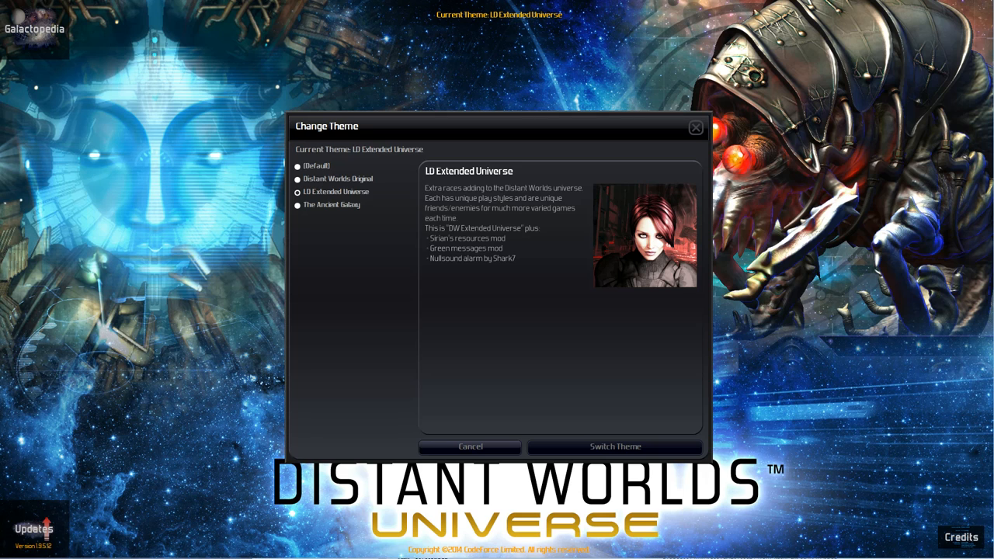
- Cancel the theme change, uncheck Auto Save Every in Options, and close Options
{"action": "left_click", "coordinate": [470, 447]}
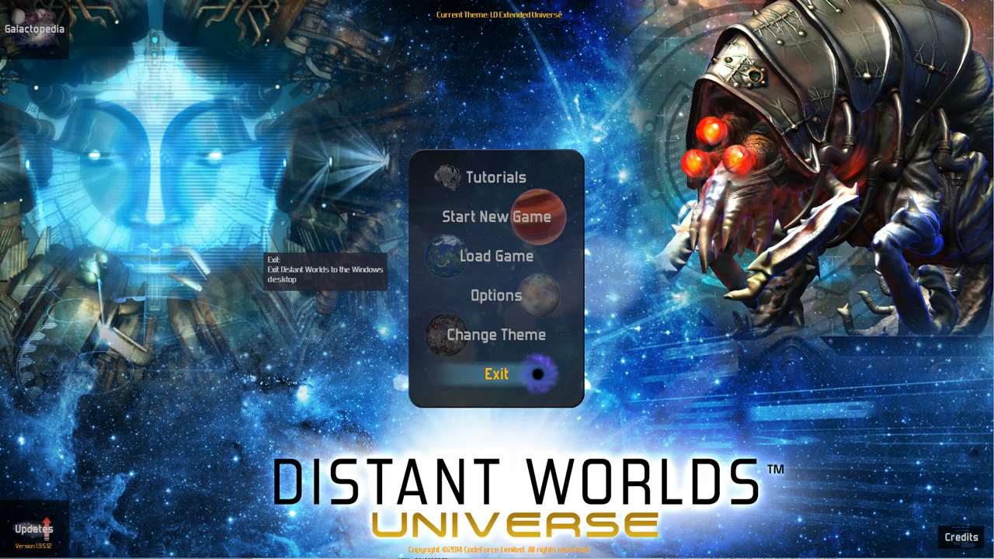
{"action": "mouse_move", "coordinate": [496, 335]}
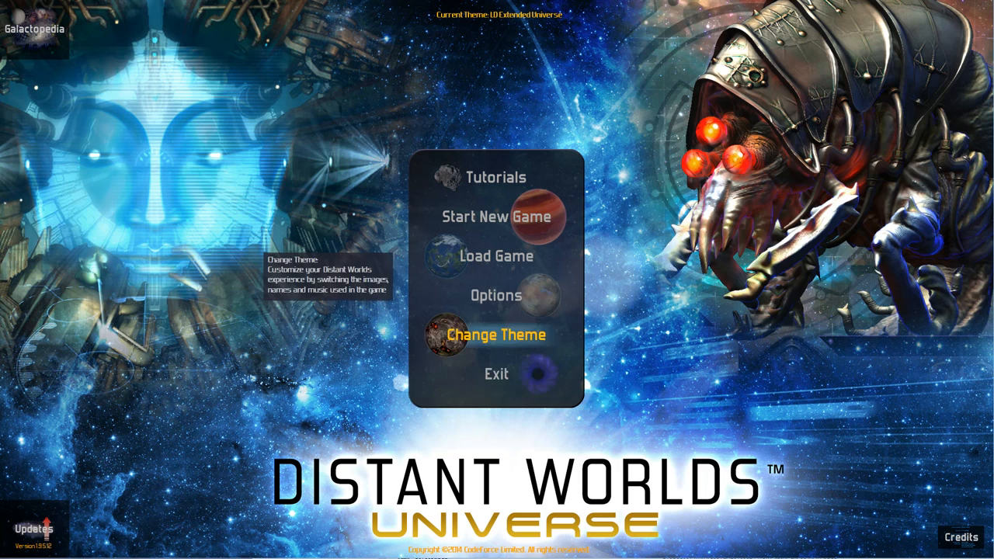
{"action": "left_click", "coordinate": [496, 296]}
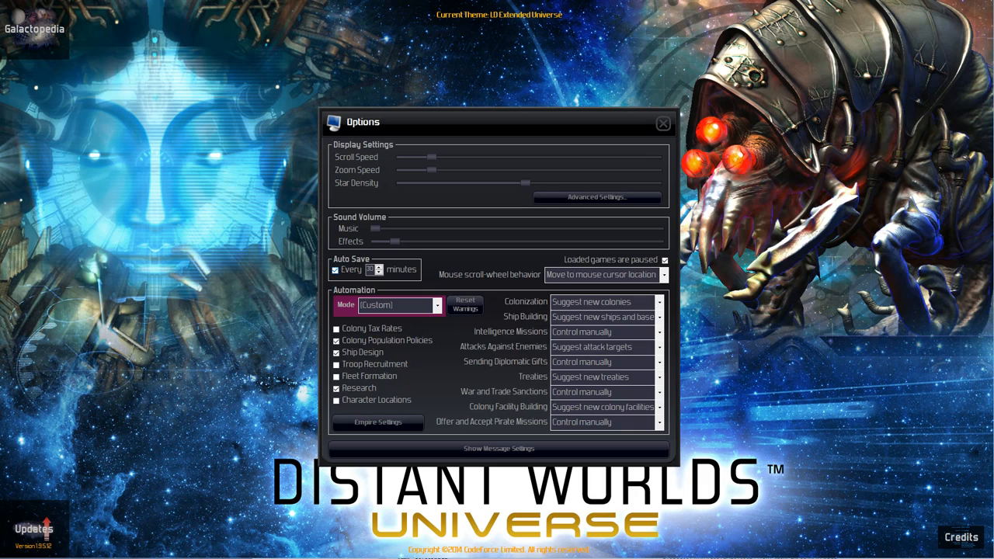
{"action": "left_click", "coordinate": [335, 270]}
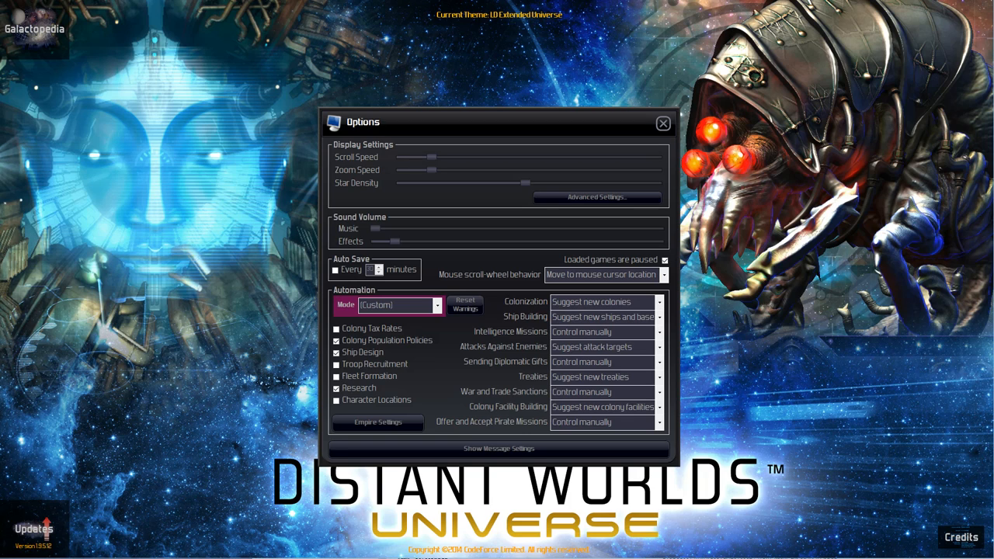
{"action": "left_click", "coordinate": [663, 122]}
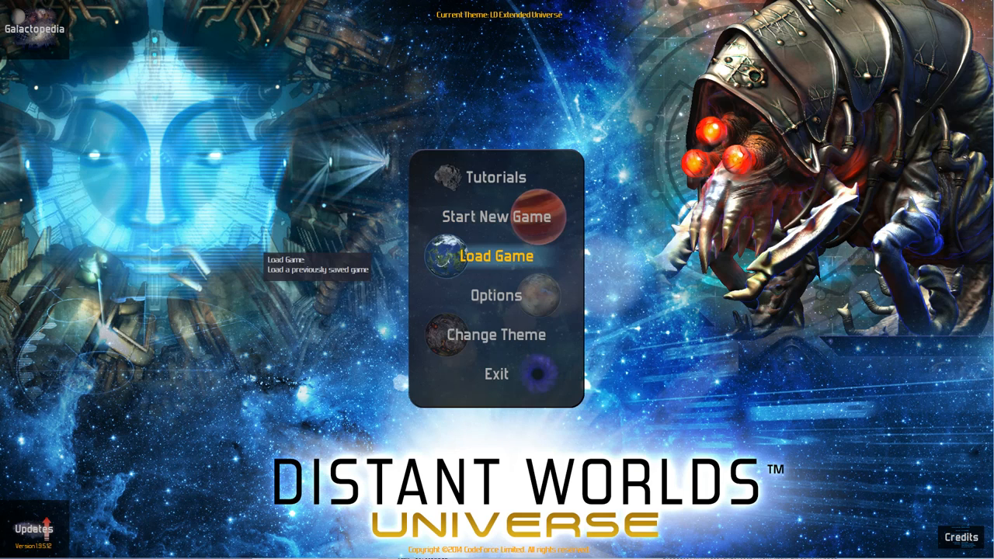
{"action": "mouse_move", "coordinate": [498, 217]}
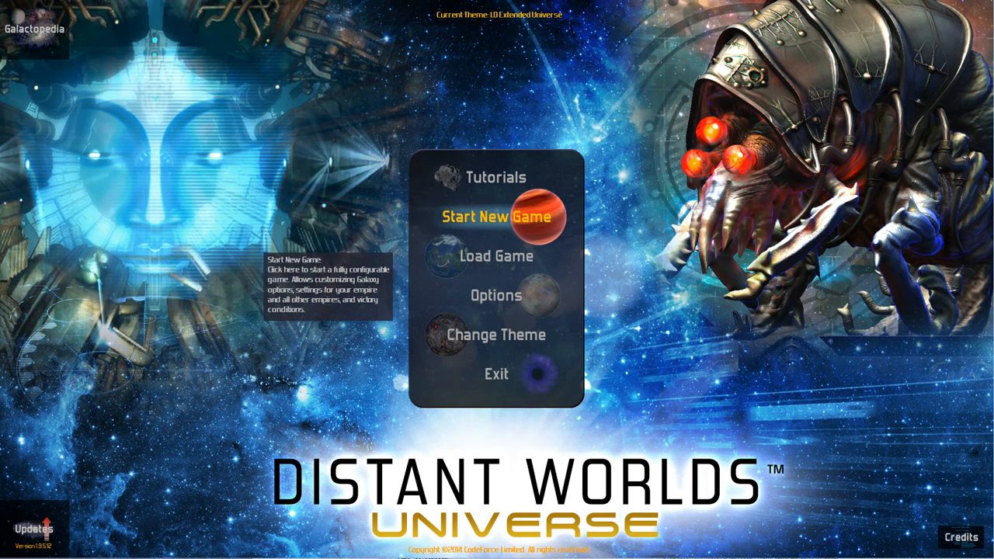
- Start a new game, review the Even Clusters galaxy settings, and advance to Colonization and Territory
{"action": "left_click", "coordinate": [496, 216]}
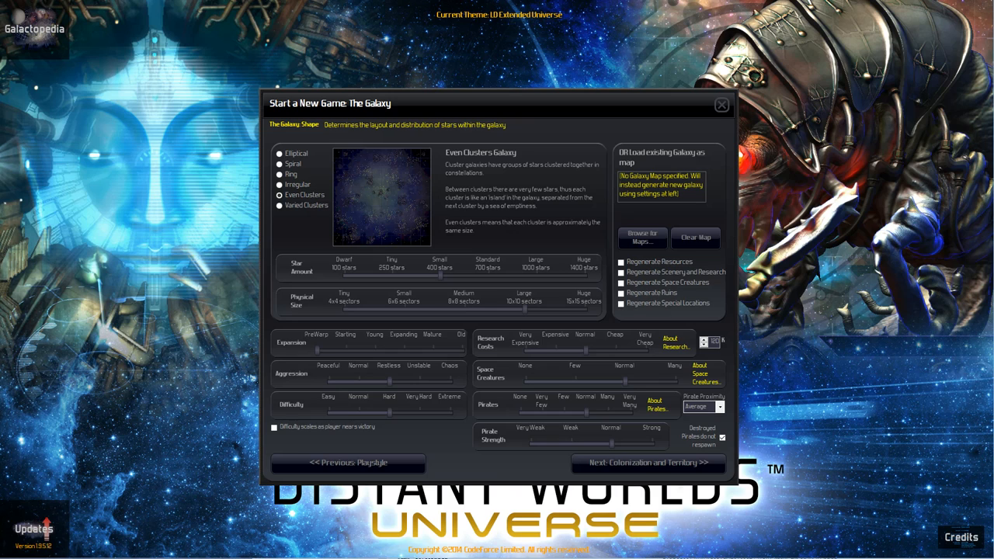
{"action": "left_click", "coordinate": [722, 438]}
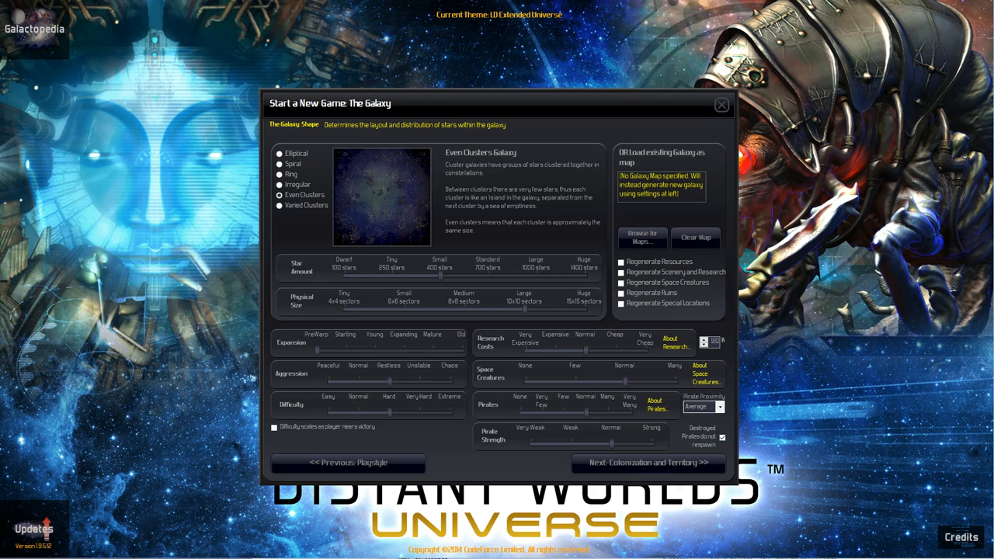
{"action": "left_click", "coordinate": [647, 462]}
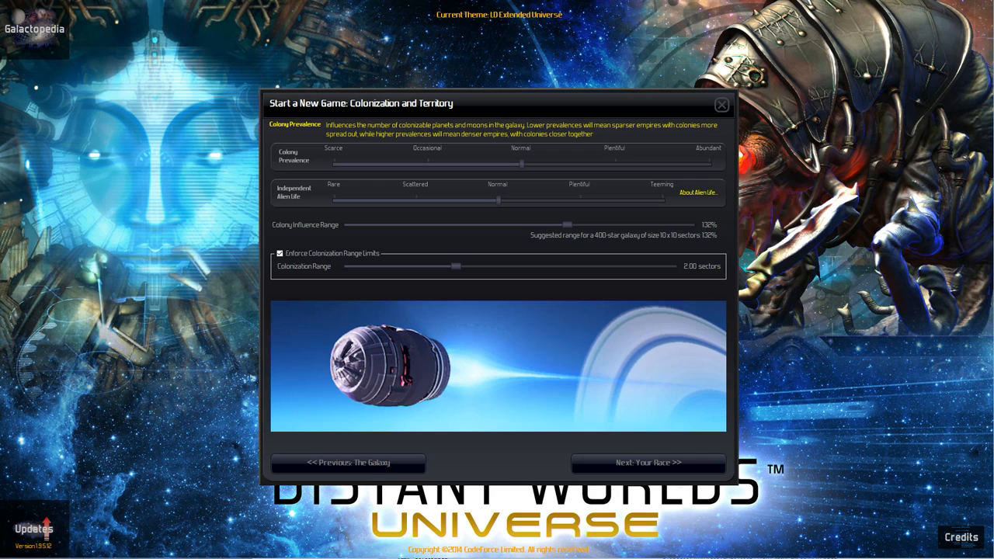
- Advance to Your Race, read through XHuman's traits, and move on to Your Empire
{"action": "left_click", "coordinate": [647, 463]}
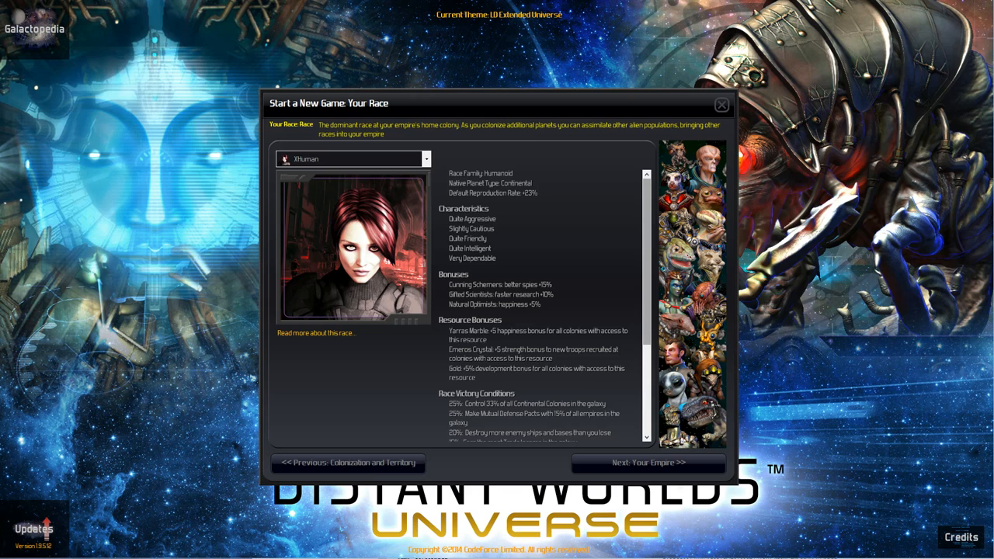
{"action": "scroll", "scroll_direction": "down", "scroll_amount": 3}
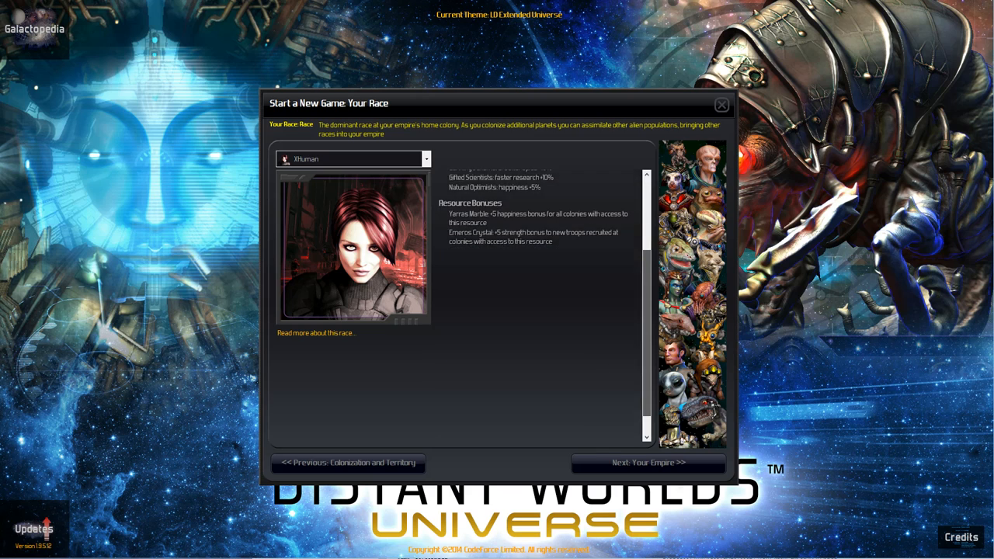
{"action": "scroll", "scroll_direction": "down", "scroll_amount": 3}
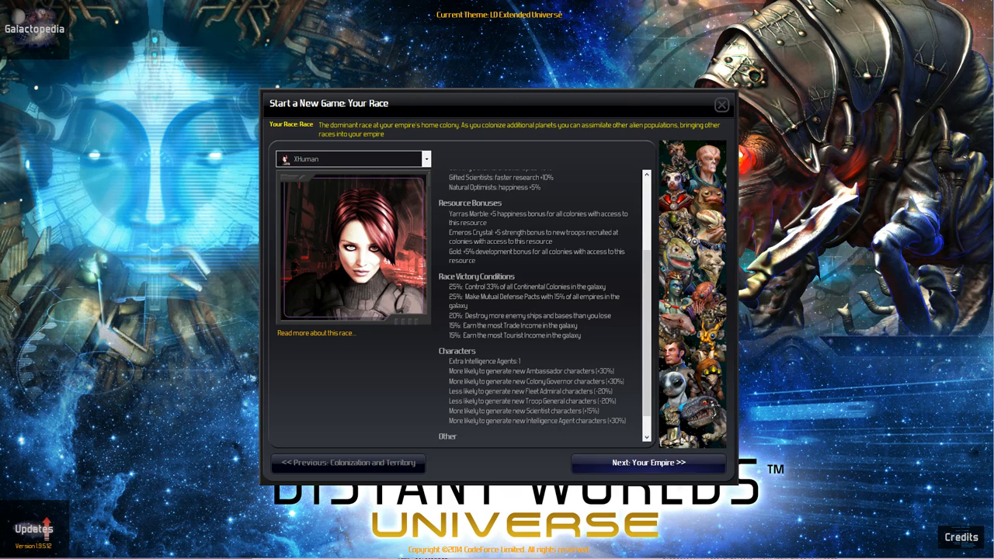
{"action": "left_click", "coordinate": [648, 462]}
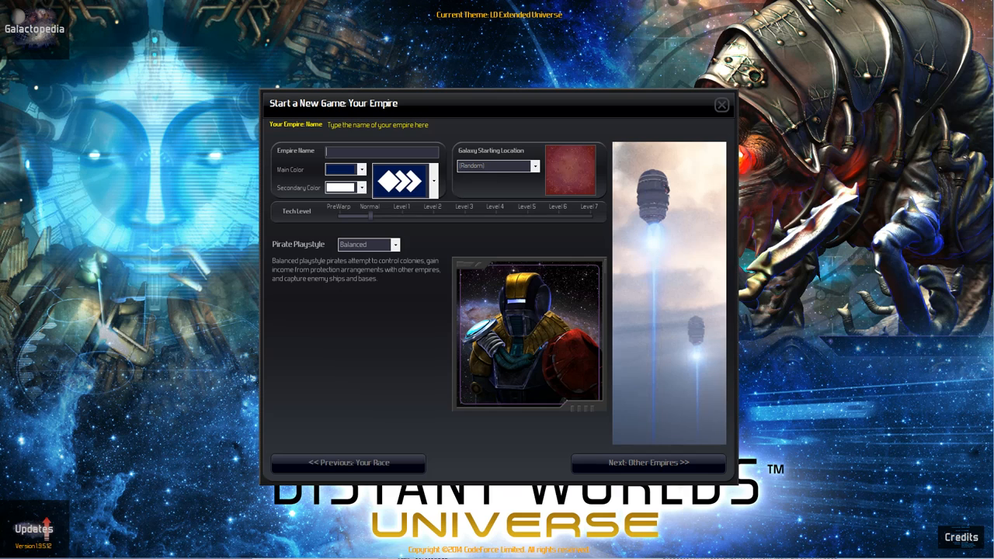
- Skip past the Other Empires screen to the Victory Conditions page
{"action": "left_click", "coordinate": [648, 462]}
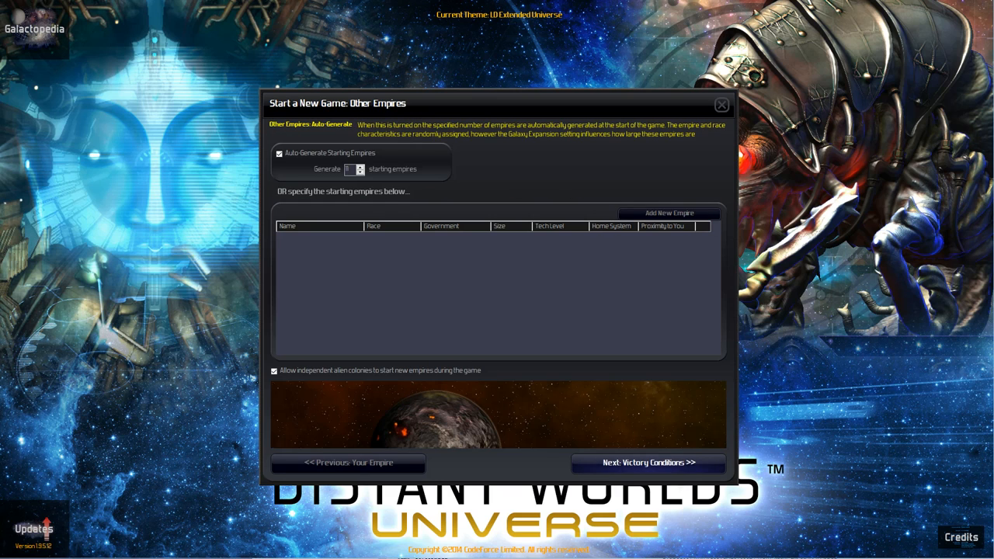
{"action": "left_click", "coordinate": [648, 463]}
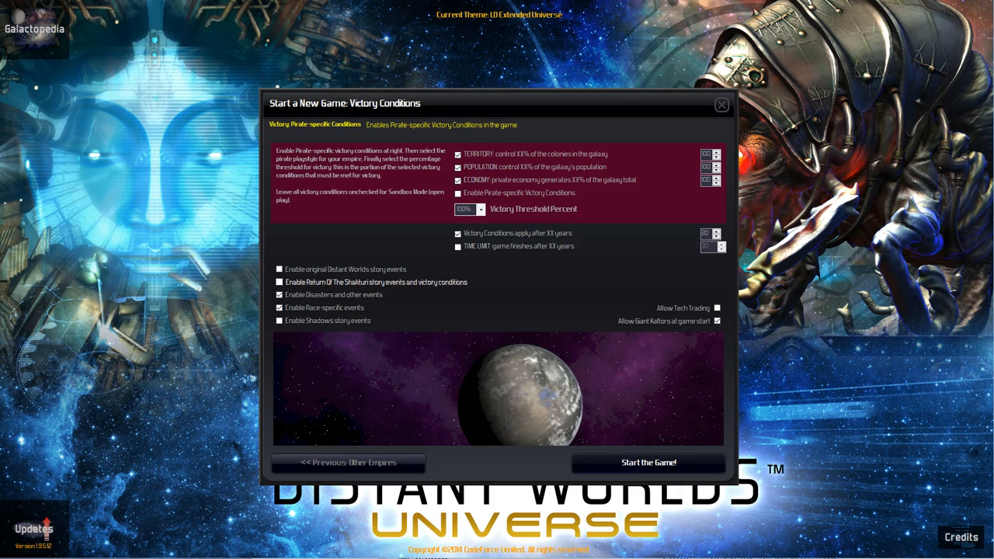
- Launch the game to bring up the Sinister Confederation welcome briefing
{"action": "left_click", "coordinate": [648, 463]}
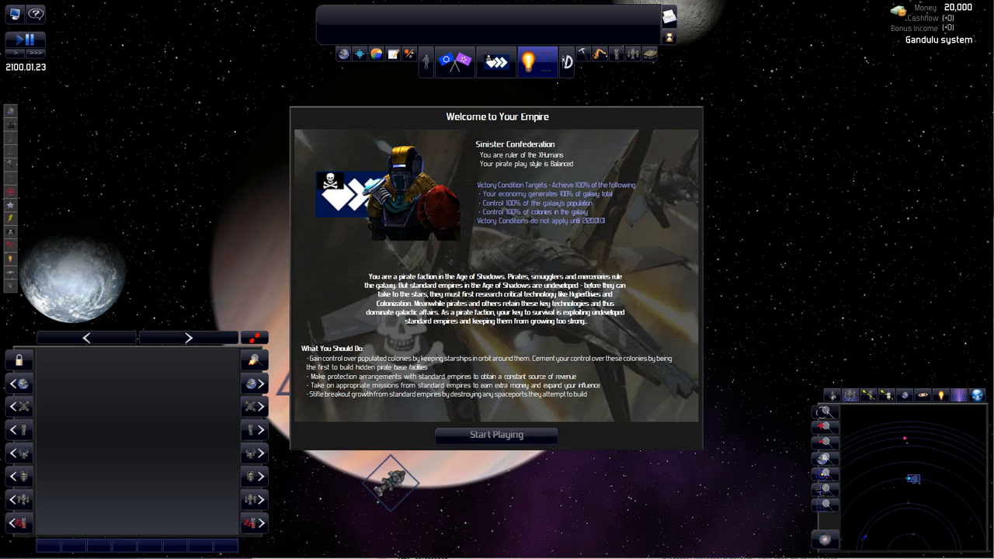
- Dismiss the welcome briefing and save the game as 'Game-11 - S'
{"action": "left_click", "coordinate": [496, 434]}
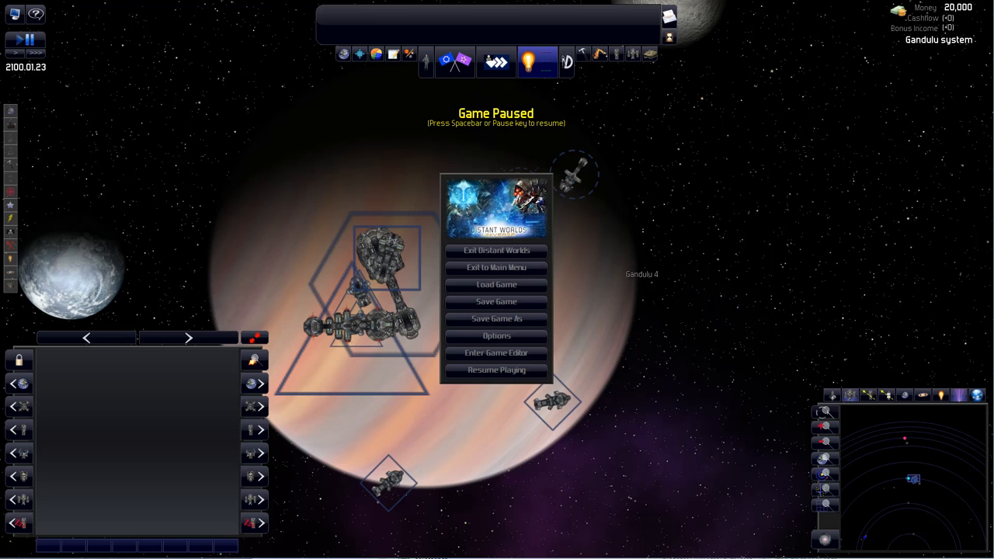
{"action": "mouse_move", "coordinate": [497, 302]}
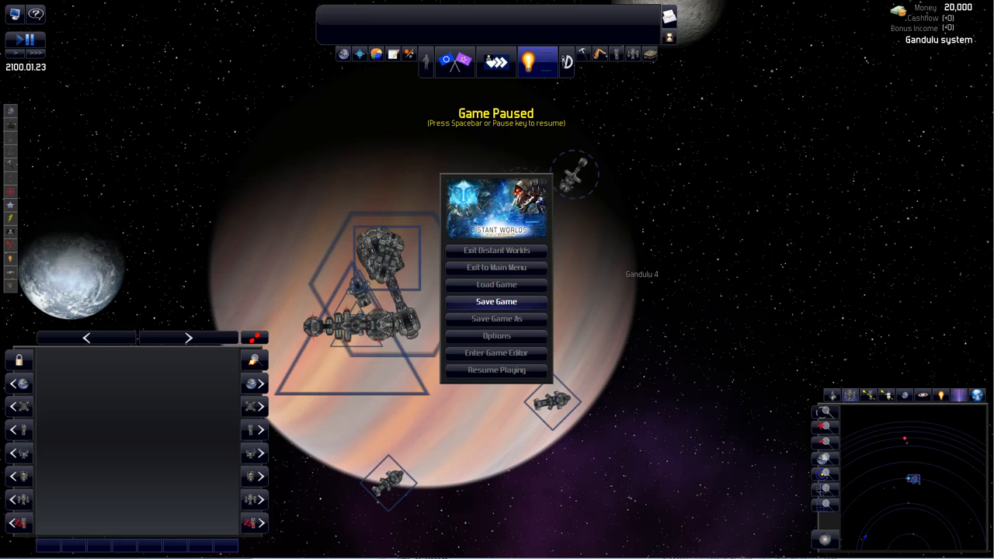
{"action": "mouse_move", "coordinate": [496, 319]}
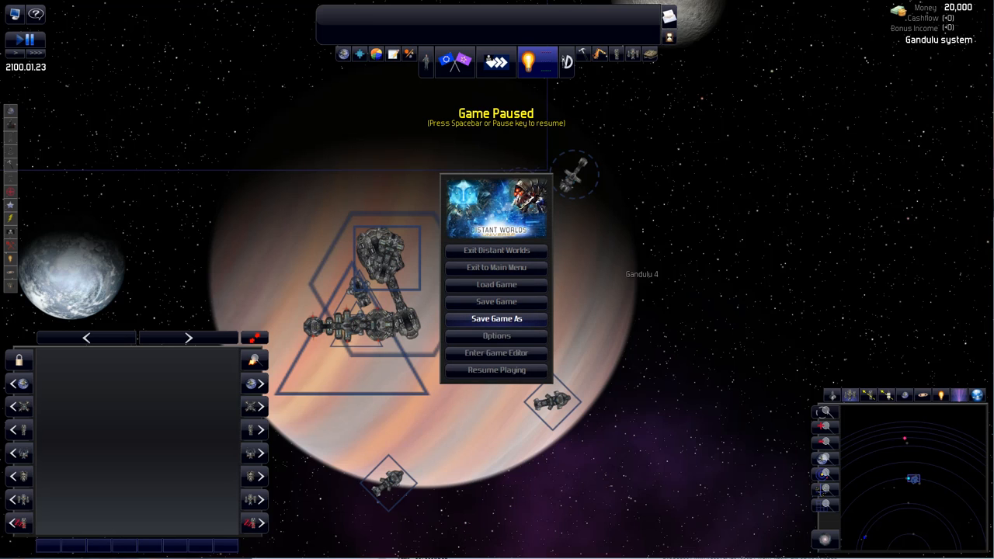
{"action": "left_click", "coordinate": [497, 319]}
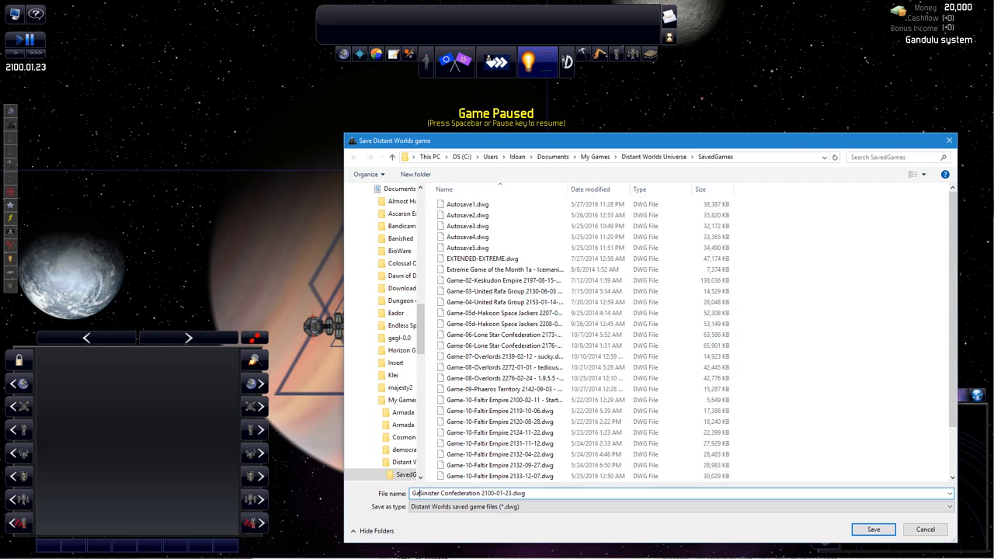
{"action": "type", "text": "Game-11"}
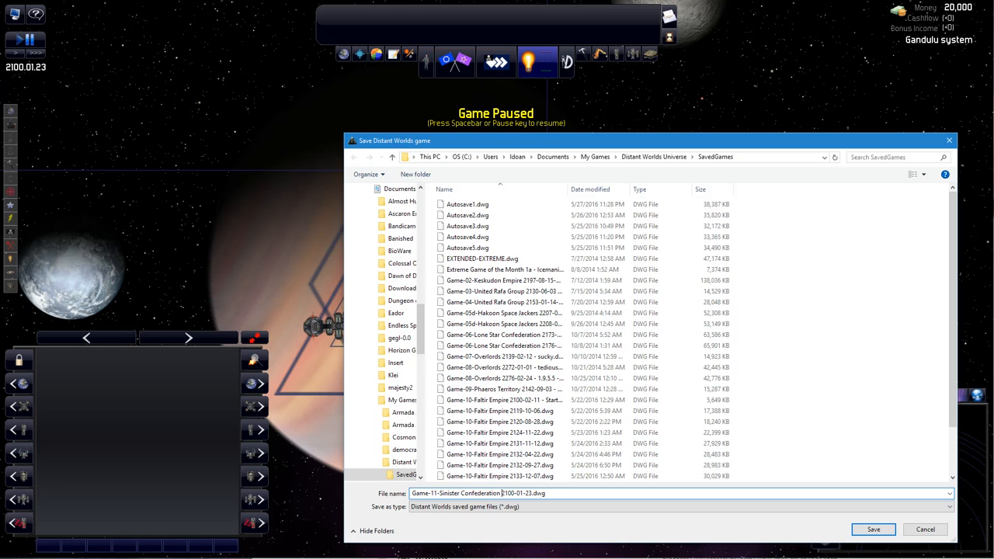
{"action": "type", "text": "- St"}
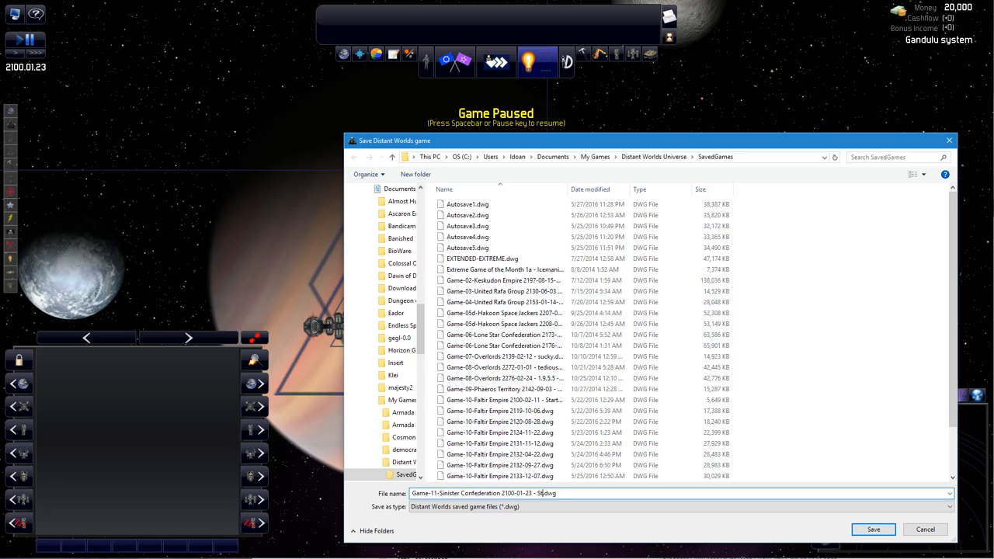
{"action": "left_click", "coordinate": [873, 530]}
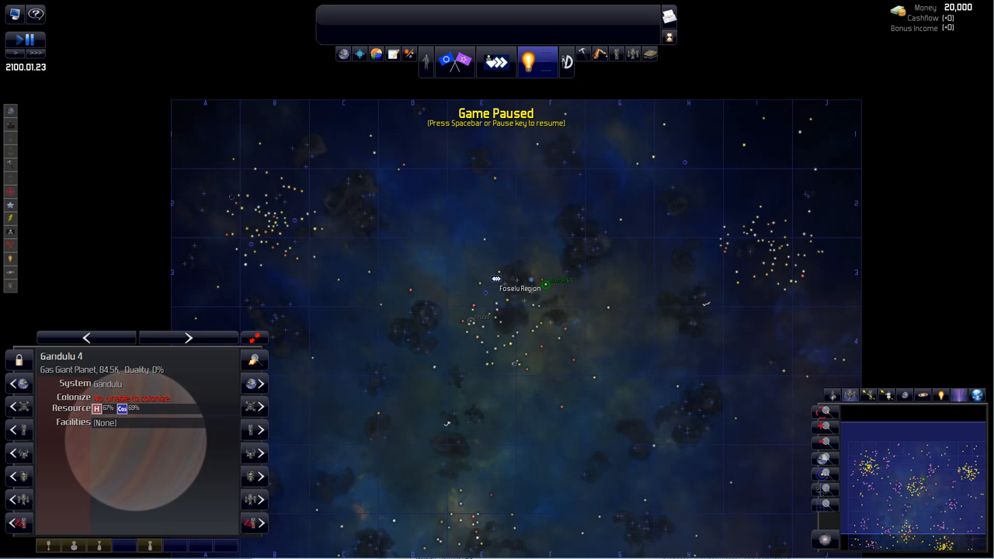
{"action": "mouse_move", "coordinate": [639, 547]}
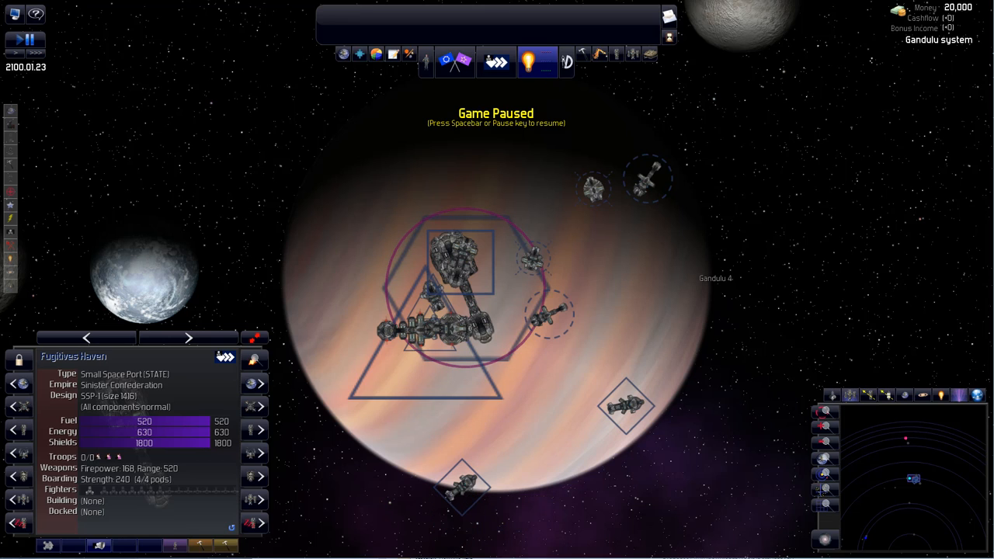
{"action": "mouse_move", "coordinate": [616, 53]}
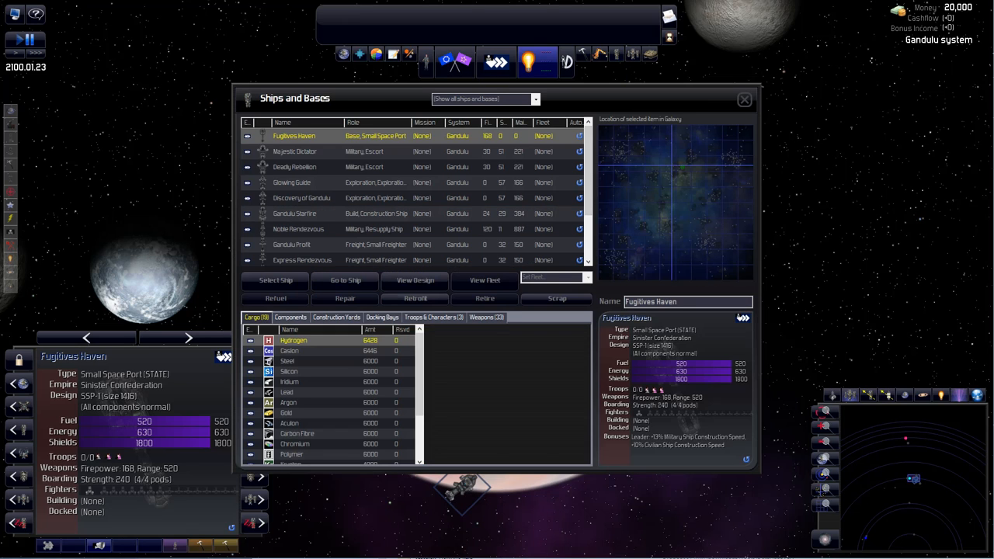
- Sort ships by role, inspect Gandulu 5 Gas Mining Station and Gandulu Starfire, then view Diplomacy
{"action": "left_click", "coordinate": [354, 123]}
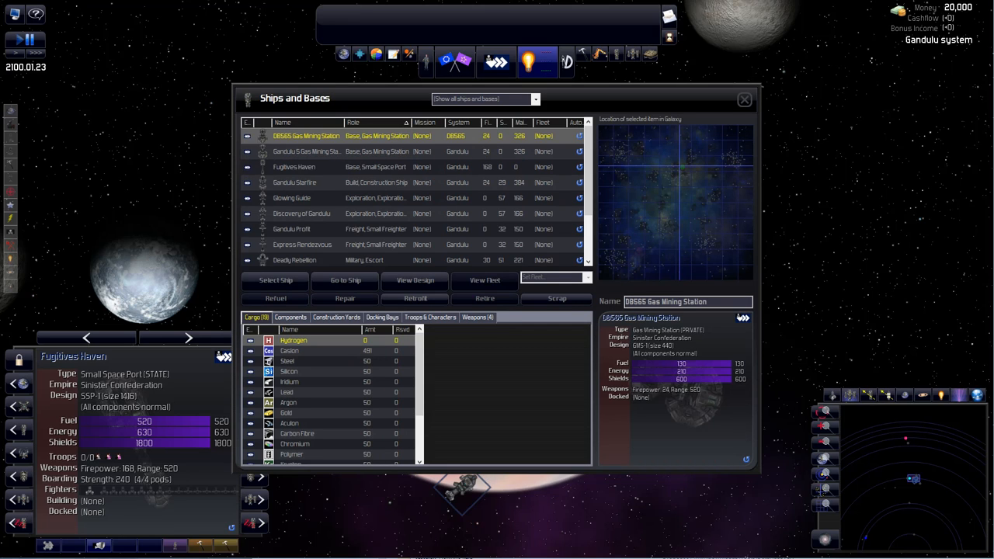
{"action": "left_click", "coordinate": [306, 151]}
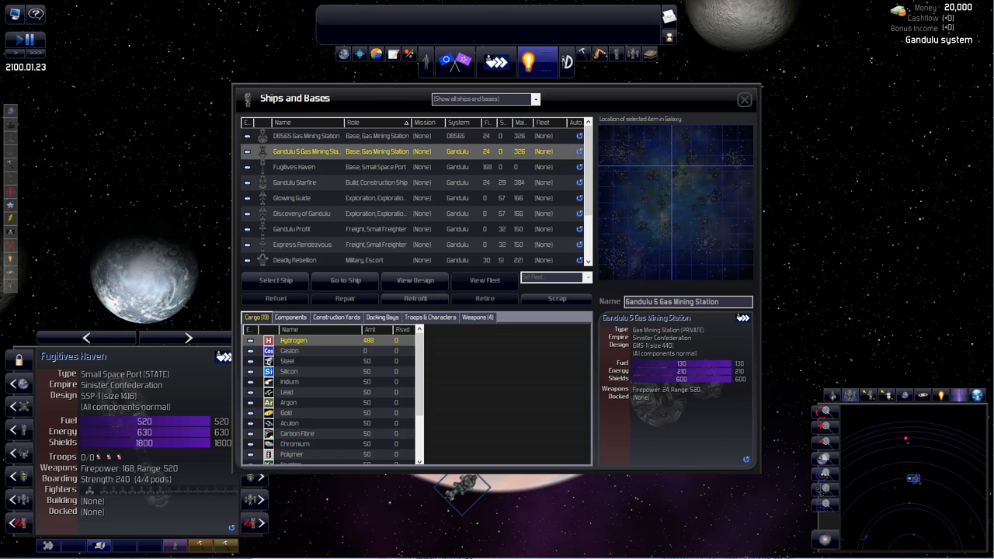
{"action": "left_click", "coordinate": [295, 183]}
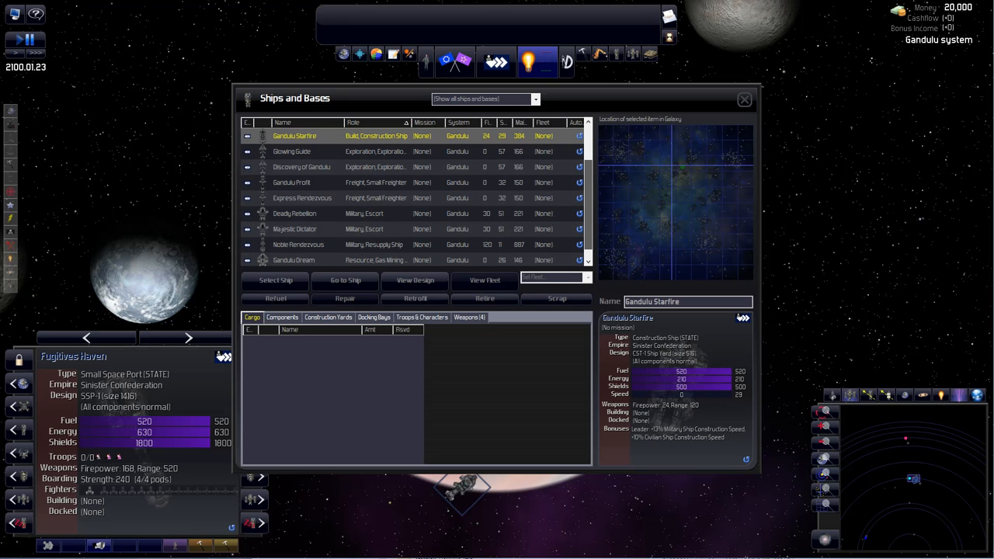
{"action": "scroll", "scroll_direction": "down", "scroll_amount": 3}
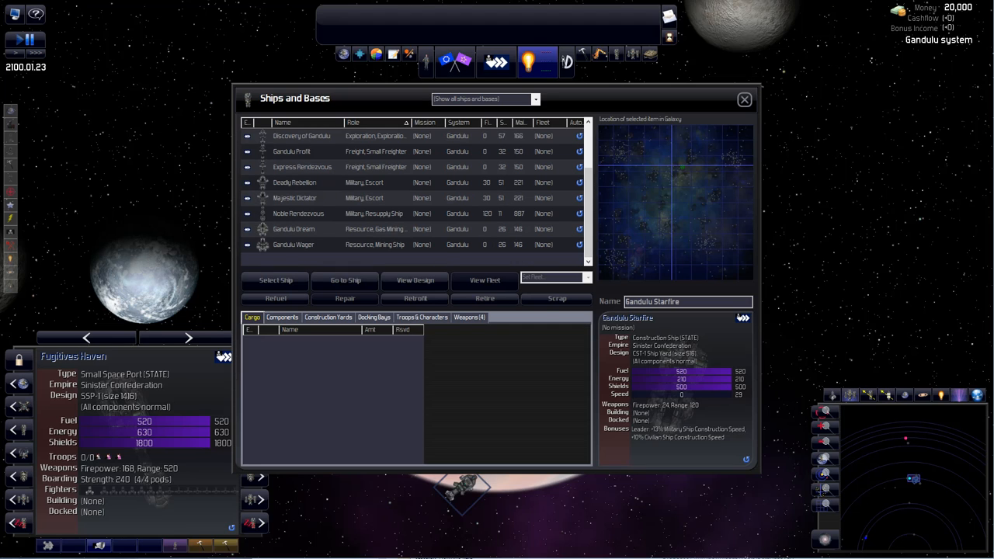
{"action": "left_click", "coordinate": [743, 99]}
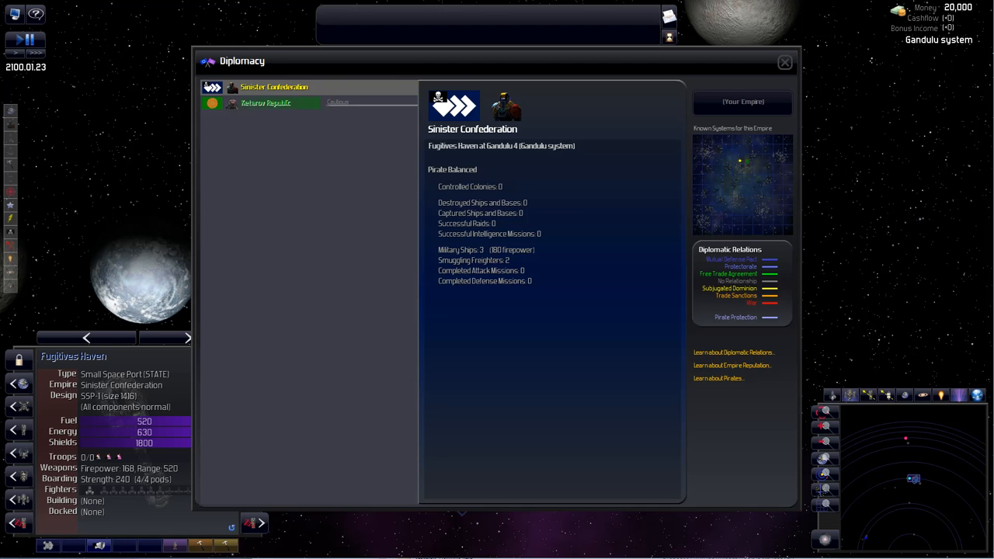
- Get the Ketarov Republic to pay 141 credits monthly for protection, then close Diplomacy
{"action": "left_click", "coordinate": [265, 103]}
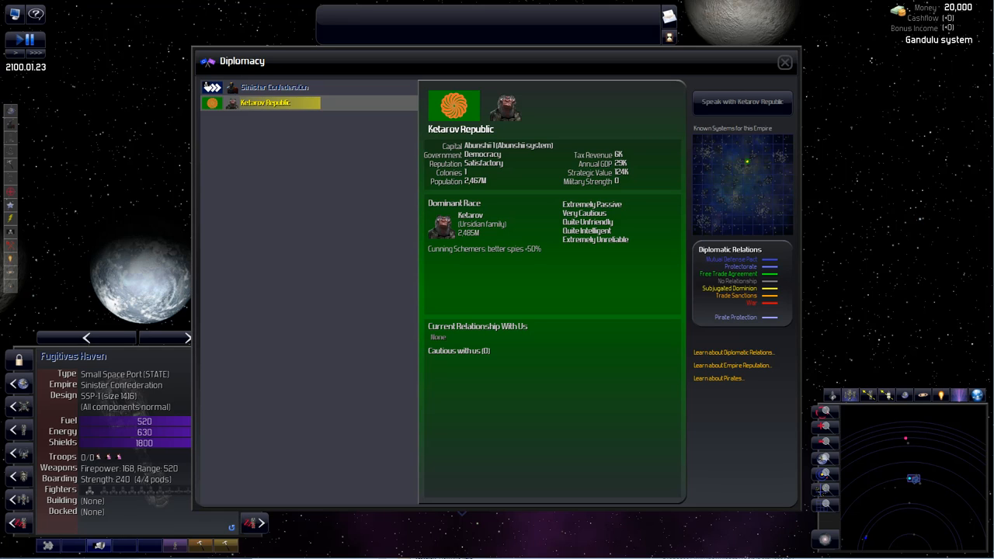
{"action": "left_click", "coordinate": [741, 102]}
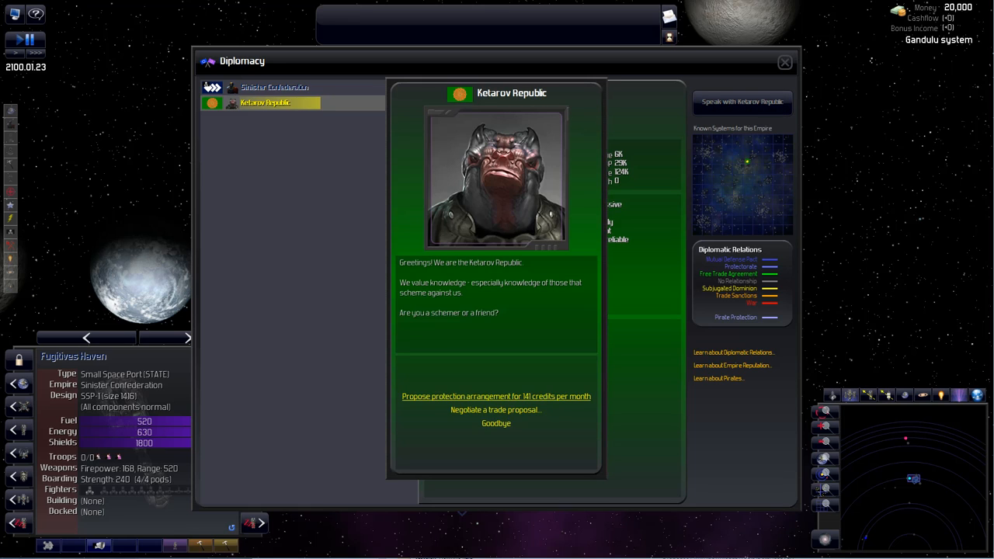
{"action": "left_click", "coordinate": [495, 396]}
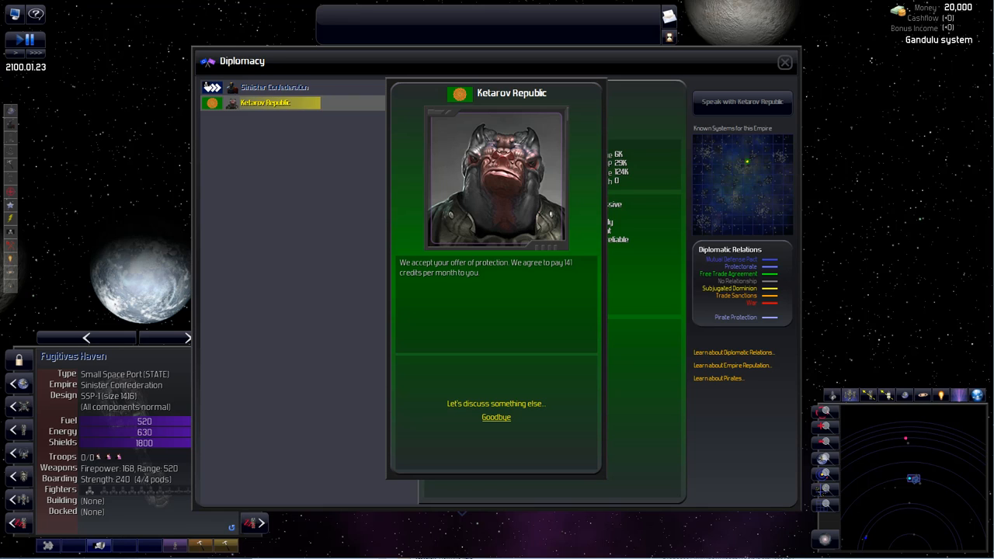
{"action": "left_click", "coordinate": [495, 403]}
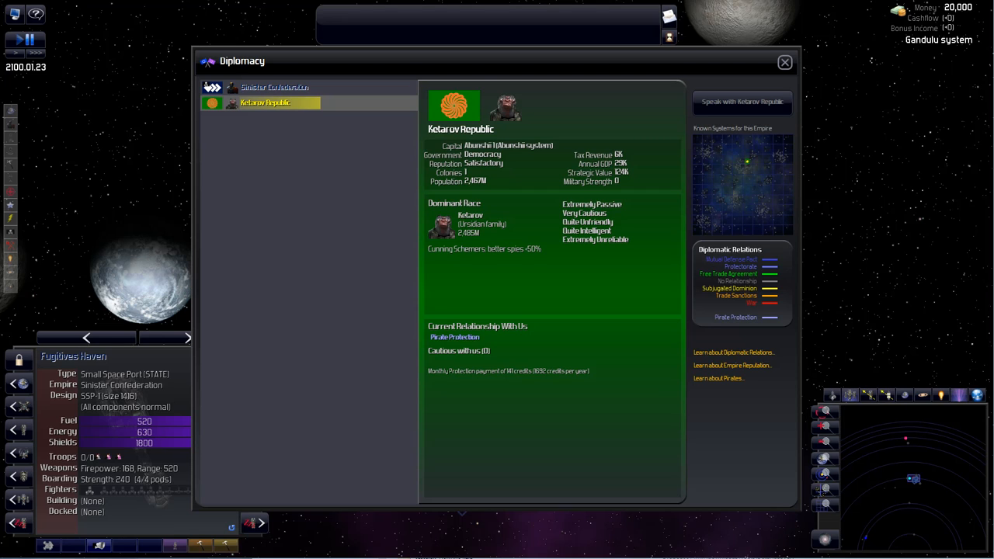
{"action": "left_click", "coordinate": [784, 62]}
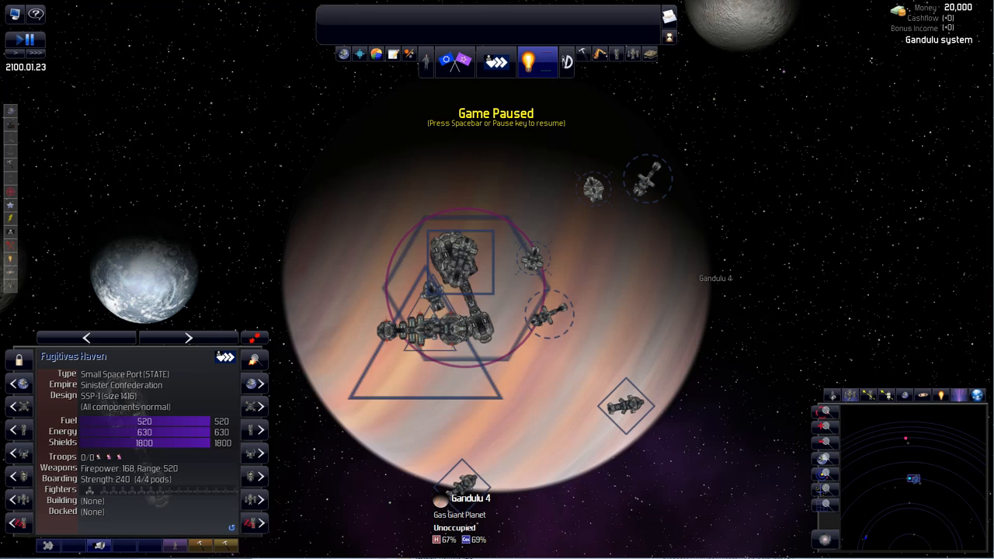
{"action": "mouse_move", "coordinate": [568, 62]}
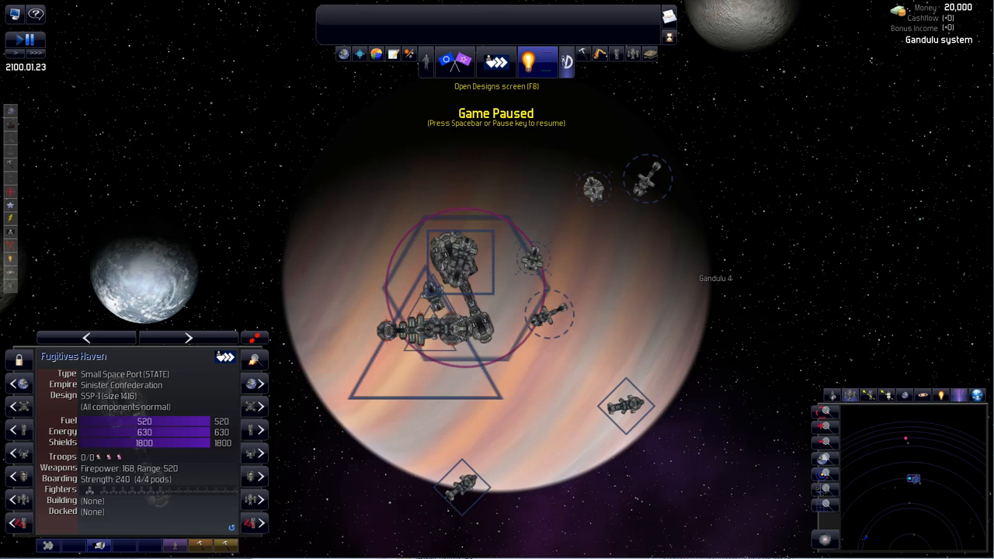
- On the Designs screen, set all upgrades to Automatic and filter to buildable non-obsolete designs
{"action": "left_click", "coordinate": [538, 61]}
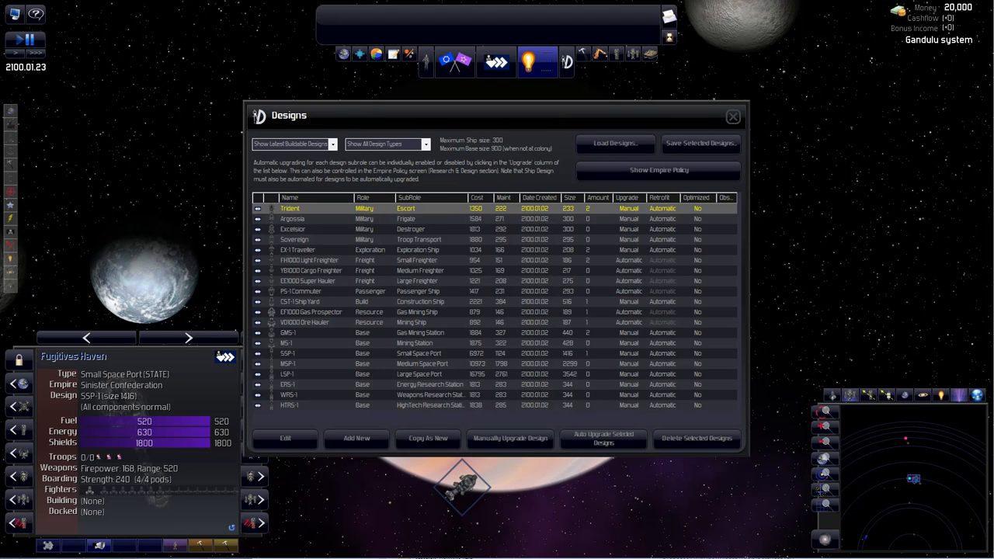
{"action": "left_click", "coordinate": [292, 218]}
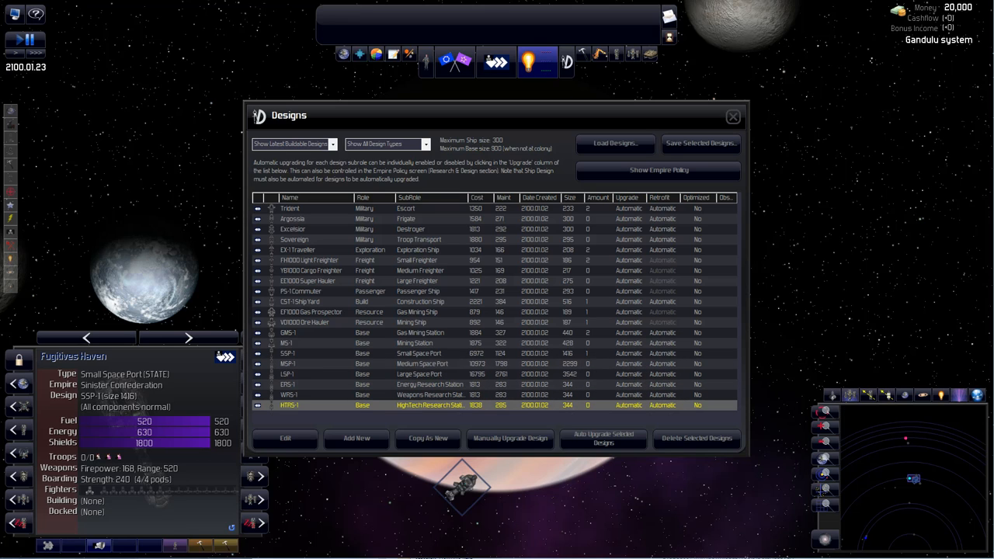
{"action": "left_click", "coordinate": [294, 144]}
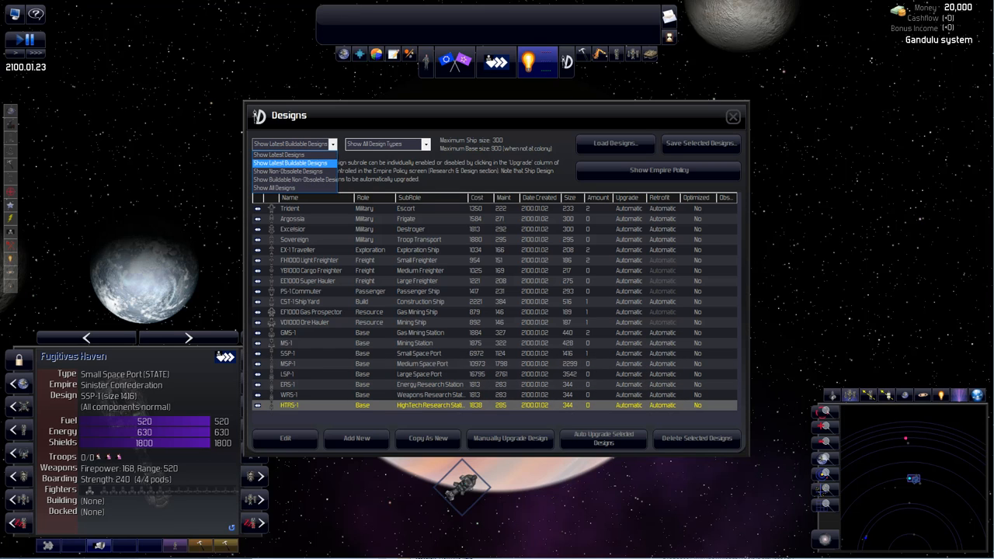
{"action": "left_click", "coordinate": [279, 155]}
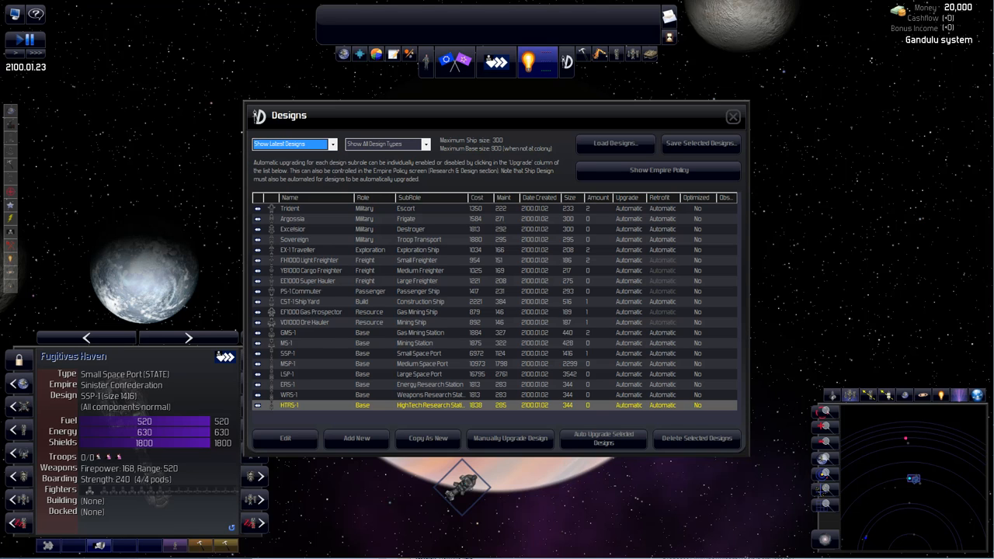
{"action": "scroll", "scroll_direction": "down", "scroll_amount": 3}
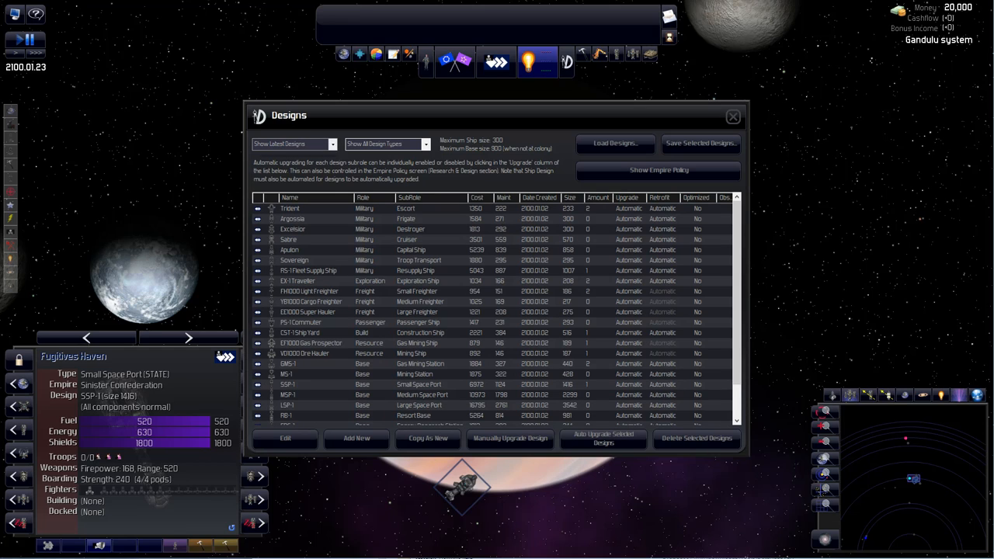
{"action": "left_click", "coordinate": [294, 143]}
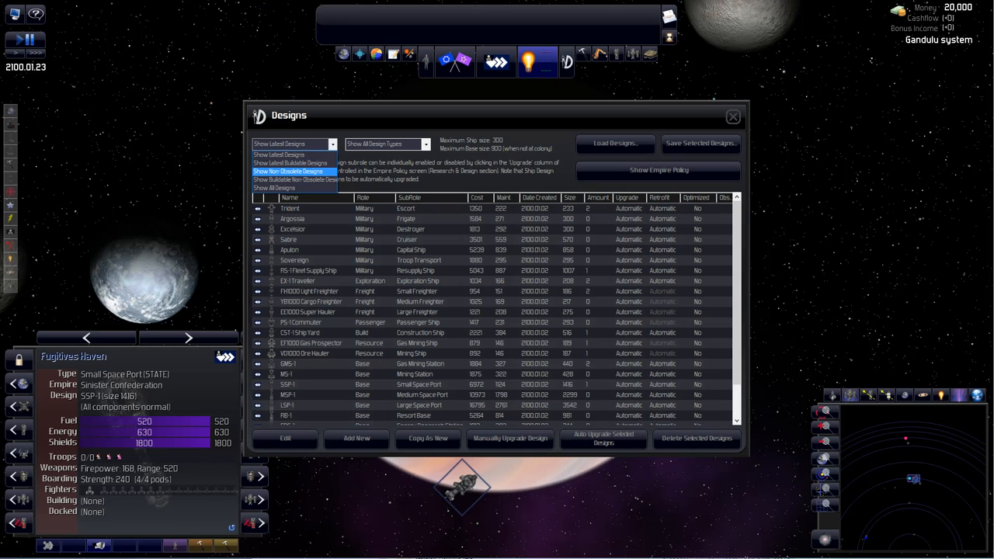
{"action": "left_click", "coordinate": [294, 171]}
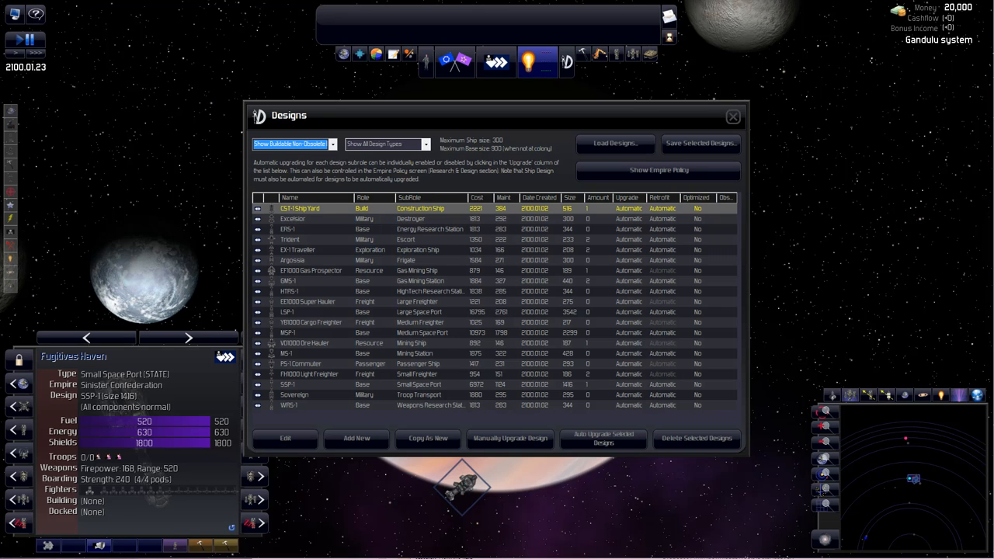
- Filter the Designs list to private ships and copy the VD1000 Ore Hauler as a new design
{"action": "left_click", "coordinate": [386, 144]}
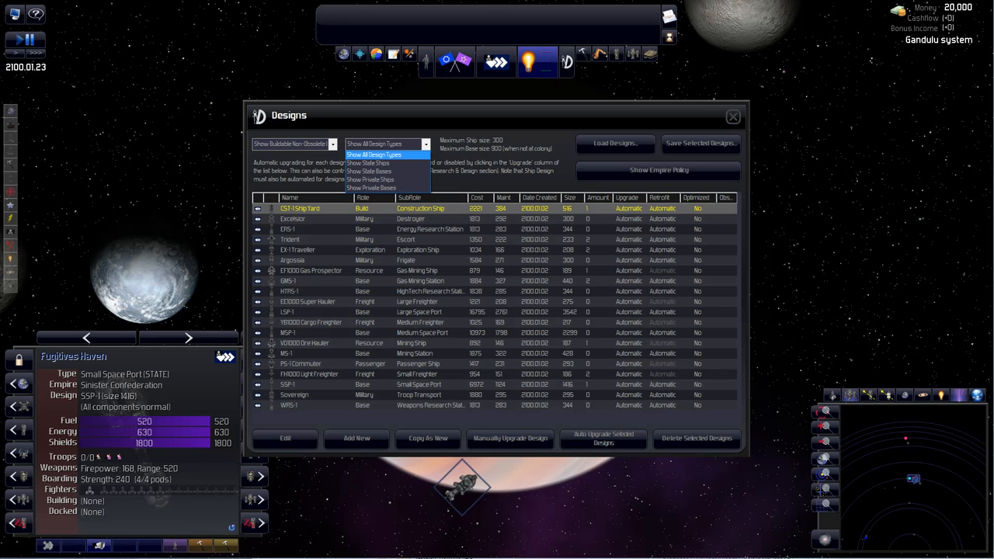
{"action": "mouse_move", "coordinate": [371, 179]}
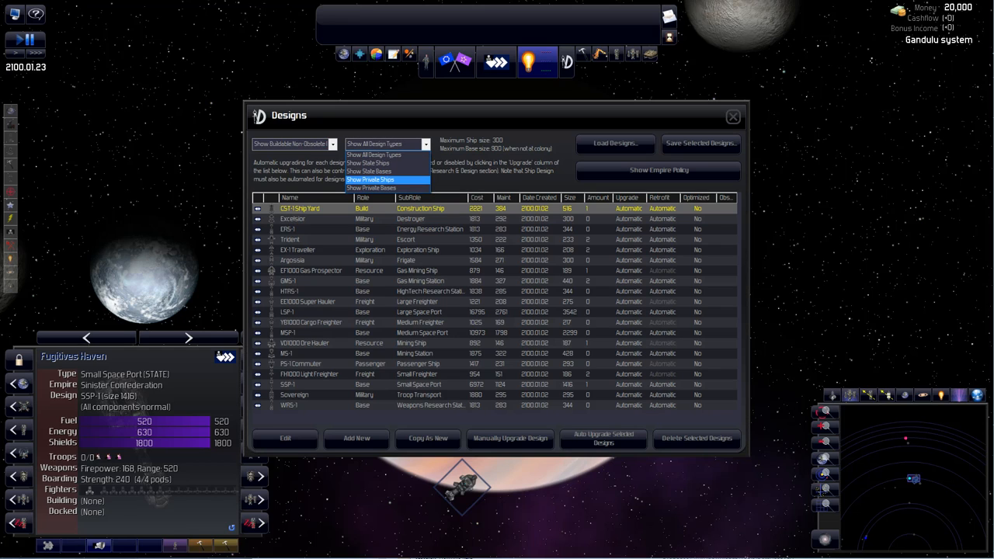
{"action": "left_click", "coordinate": [371, 179]}
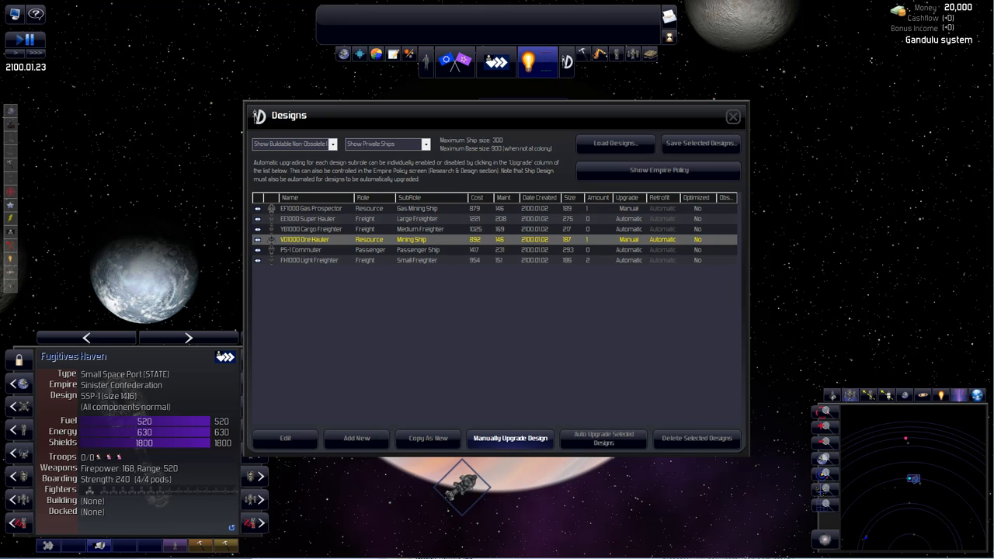
{"action": "left_click", "coordinate": [511, 438]}
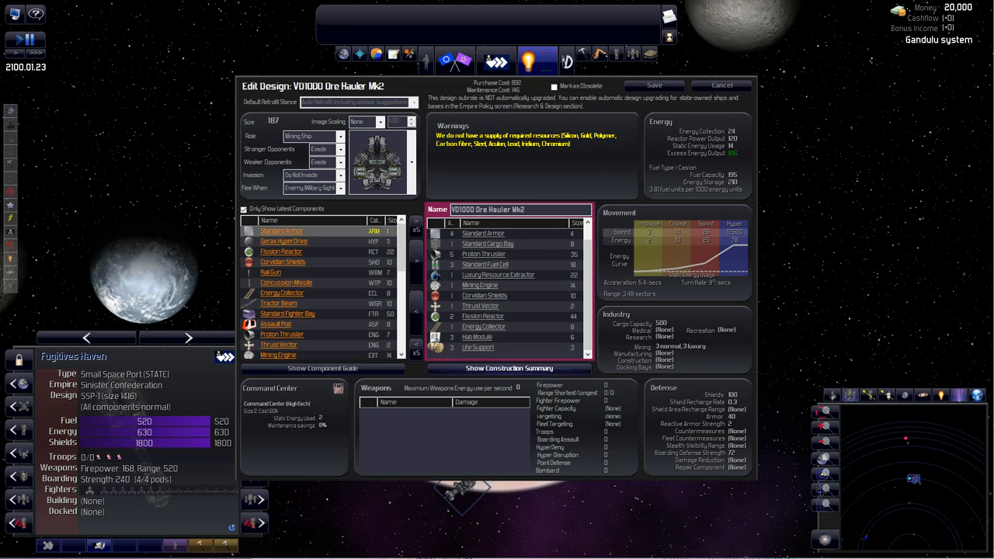
- Review the Mk2's construction requirements, remove one Fission Reactor, then review them again
{"action": "left_click", "coordinate": [511, 368]}
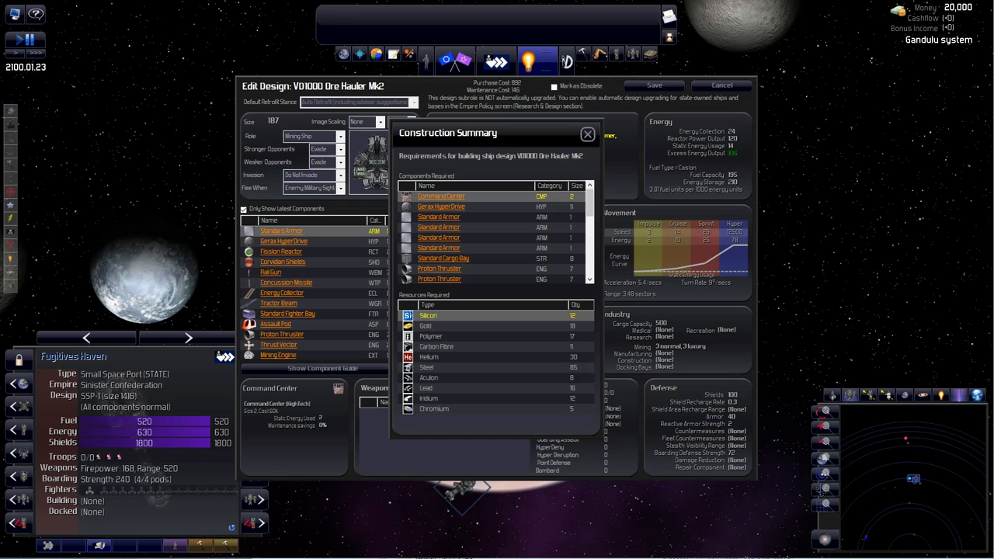
{"action": "left_click", "coordinate": [587, 133]}
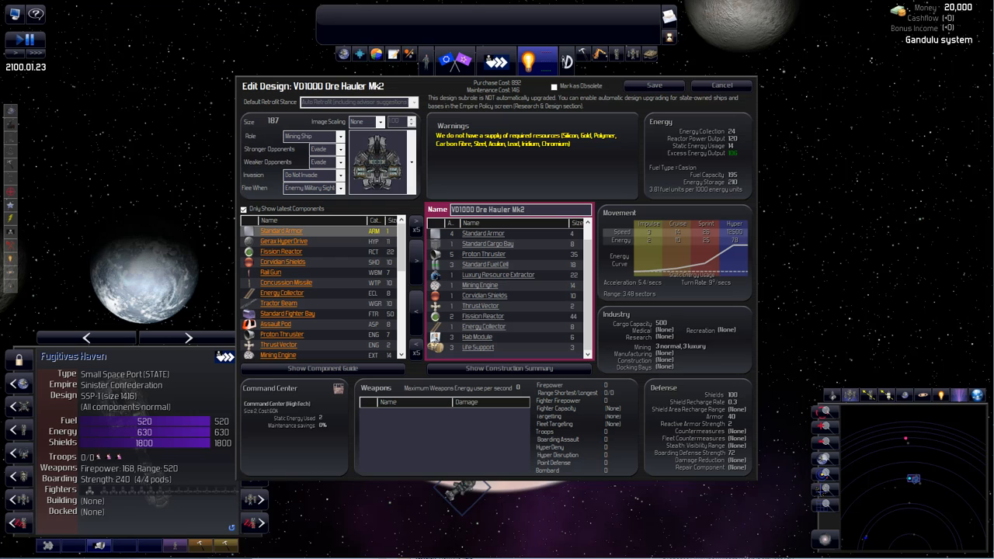
{"action": "left_click", "coordinate": [483, 316]}
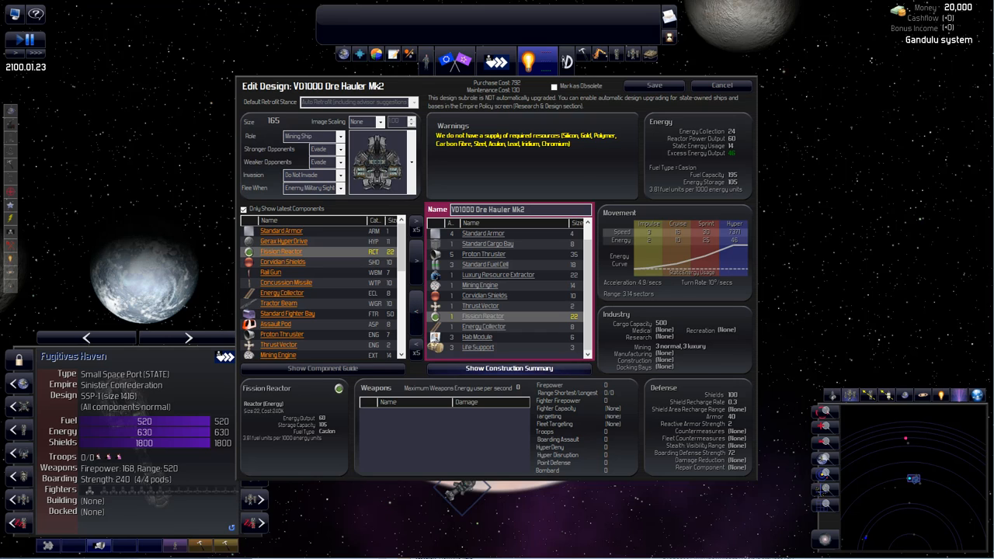
{"action": "left_click", "coordinate": [510, 368]}
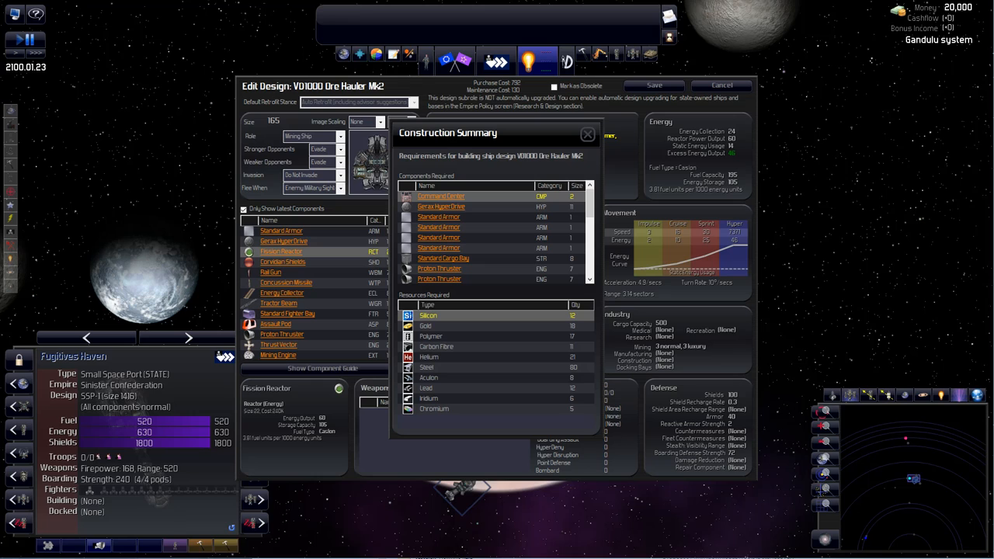
{"action": "left_click", "coordinate": [587, 133]}
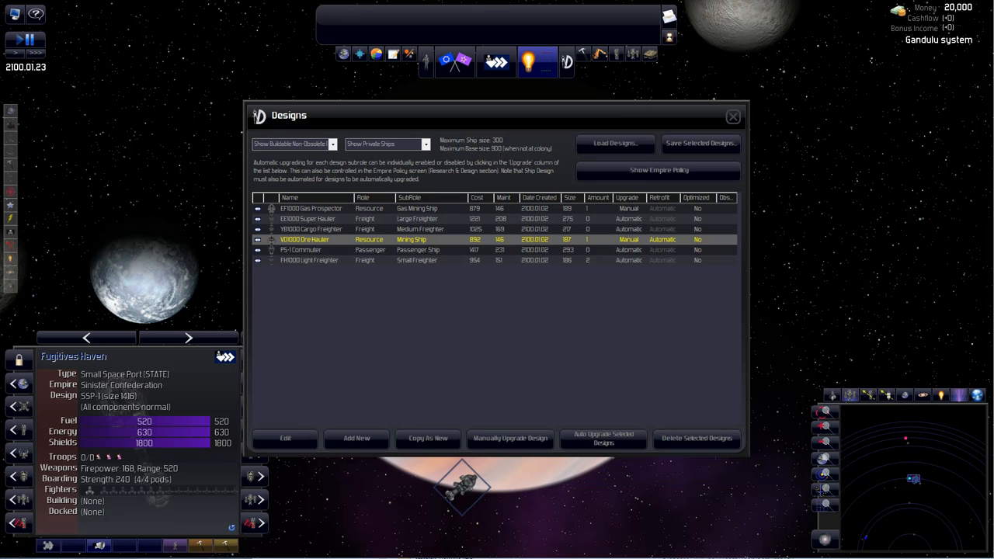
{"action": "left_click", "coordinate": [310, 208]}
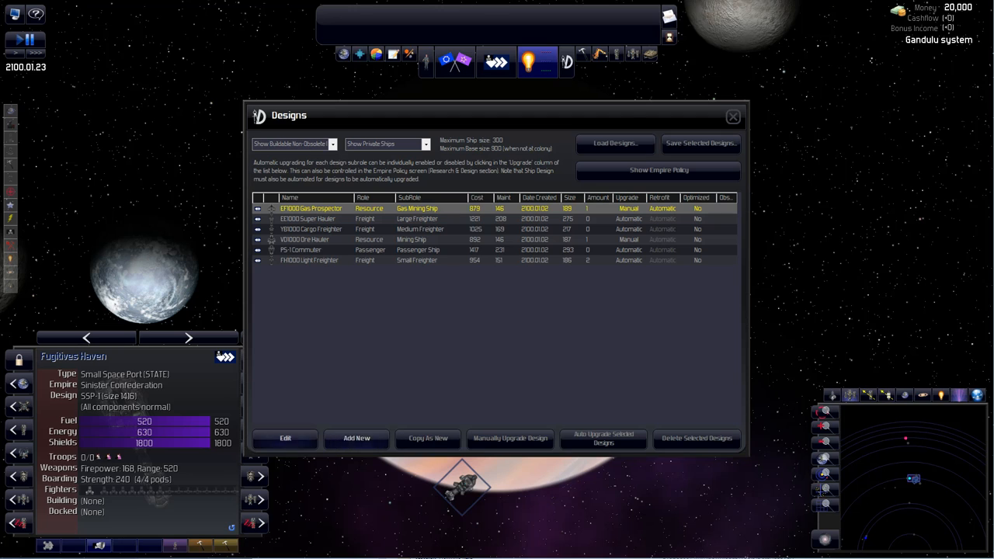
{"action": "left_click", "coordinate": [285, 438]}
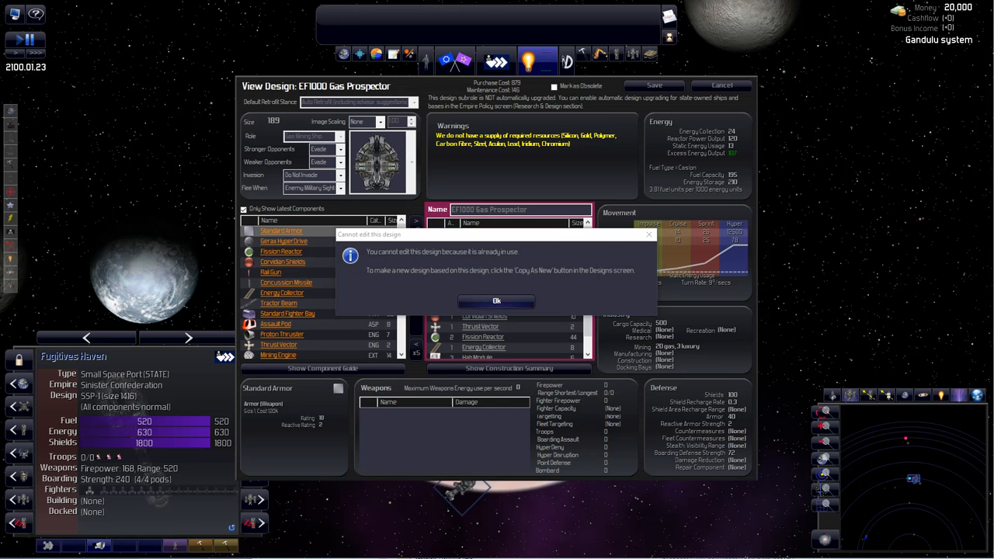
{"action": "left_click", "coordinate": [497, 301]}
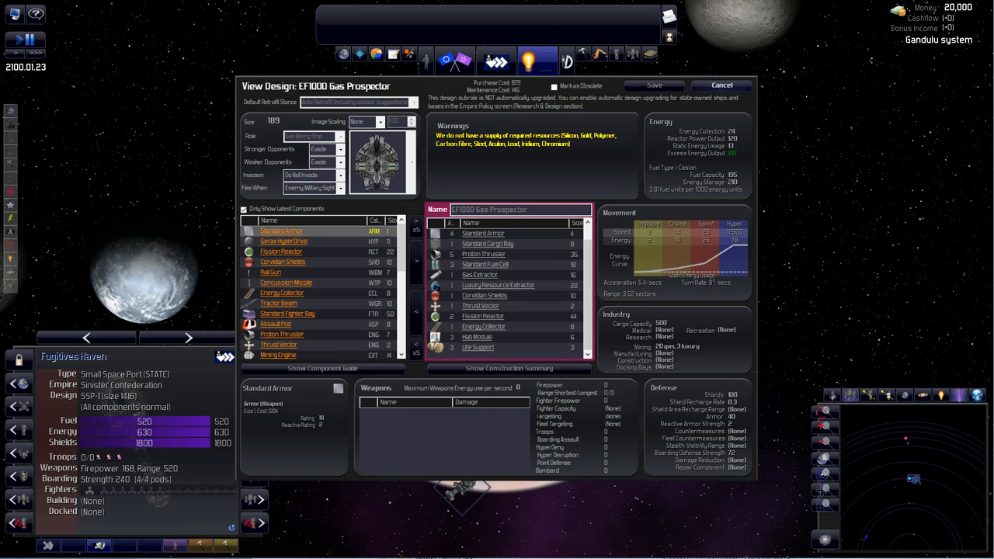
{"action": "left_click", "coordinate": [720, 85]}
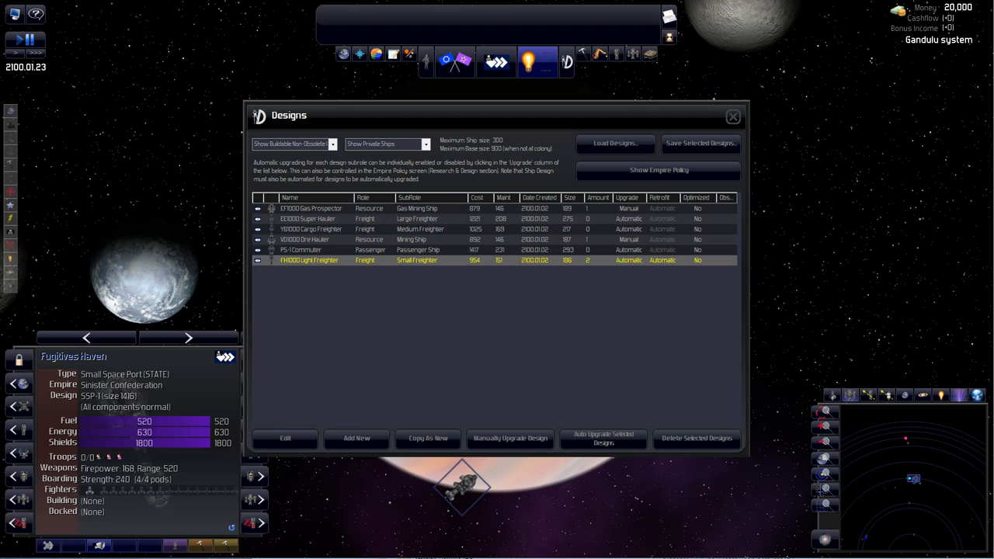
{"action": "left_click", "coordinate": [284, 438]}
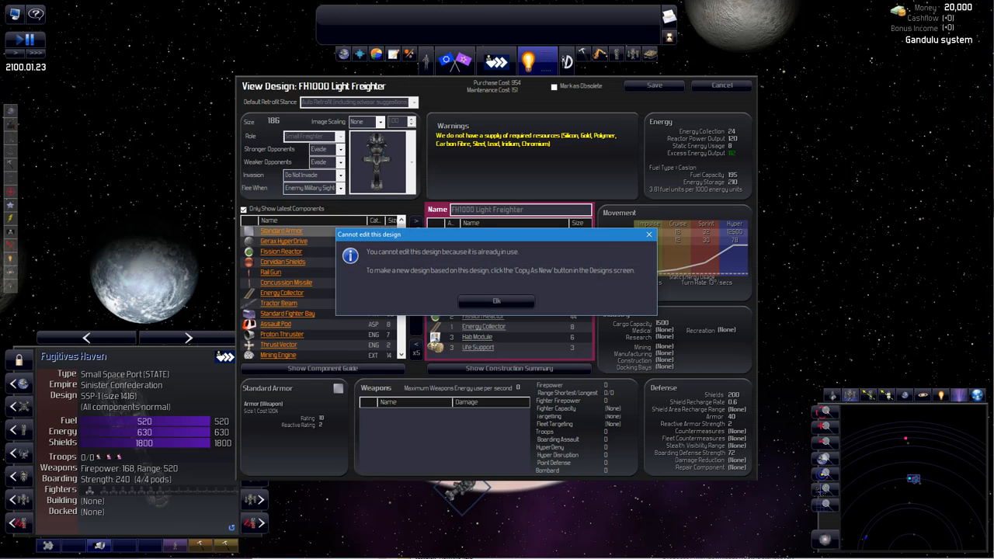
{"action": "left_click", "coordinate": [496, 300]}
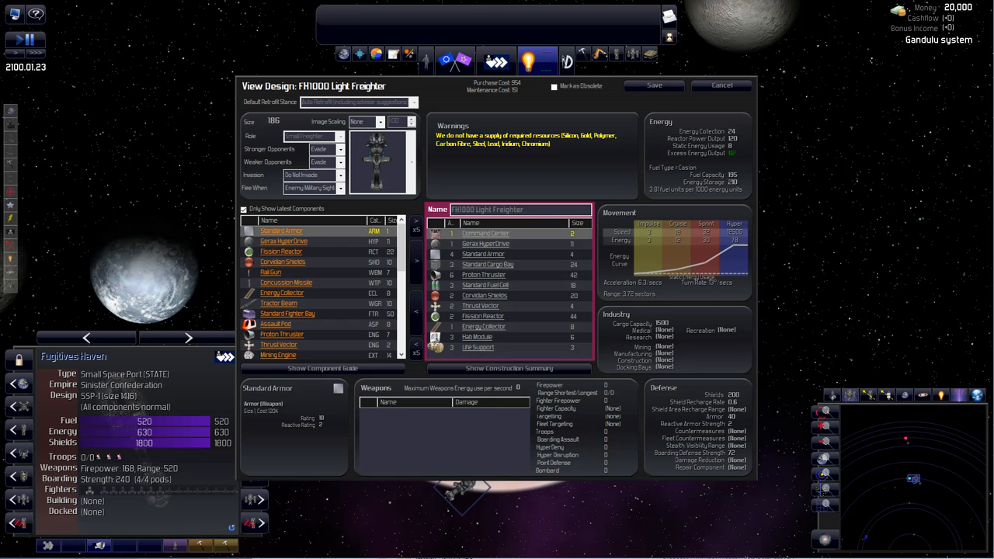
{"action": "left_click", "coordinate": [720, 85]}
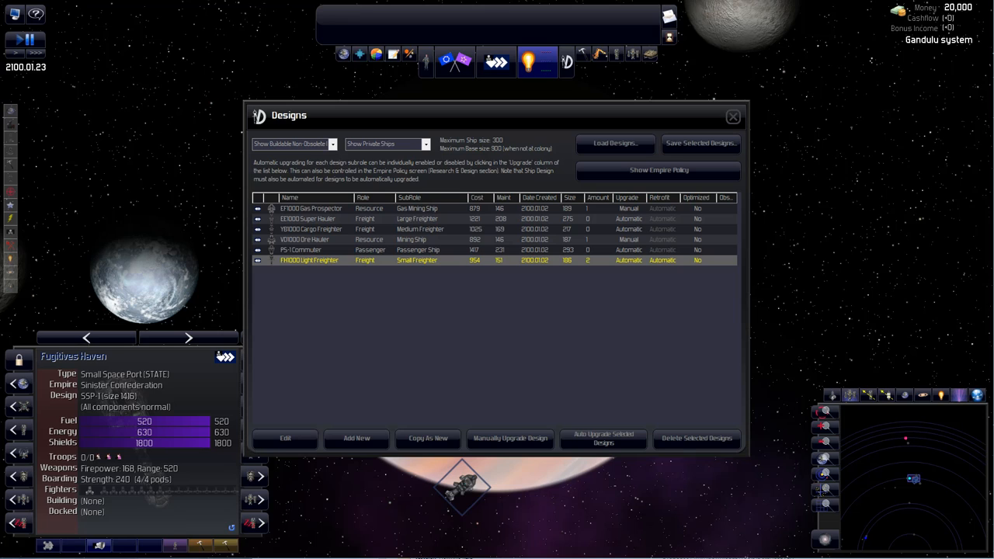
- Switch the design type filter to private bases, then to state bases
{"action": "left_click", "coordinate": [386, 144]}
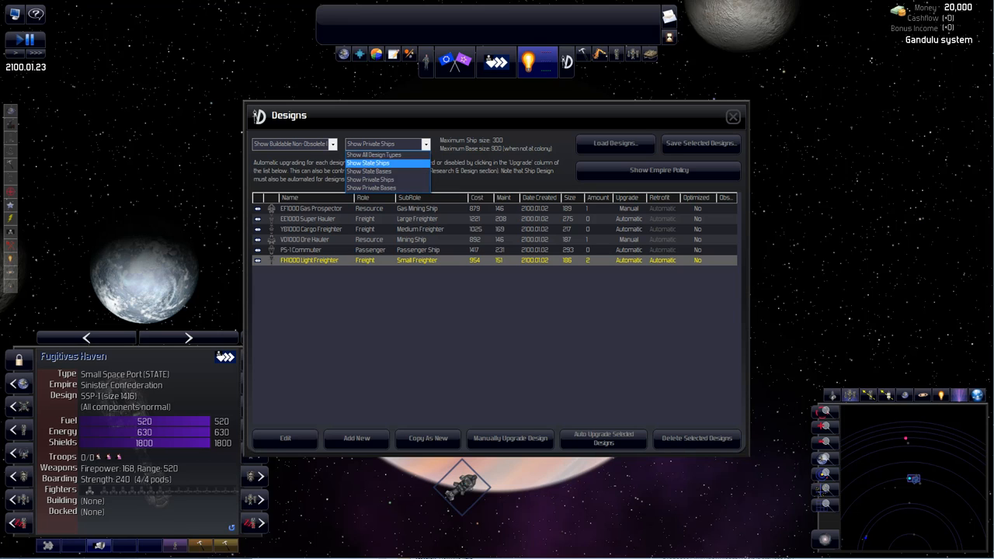
{"action": "left_click", "coordinate": [371, 188]}
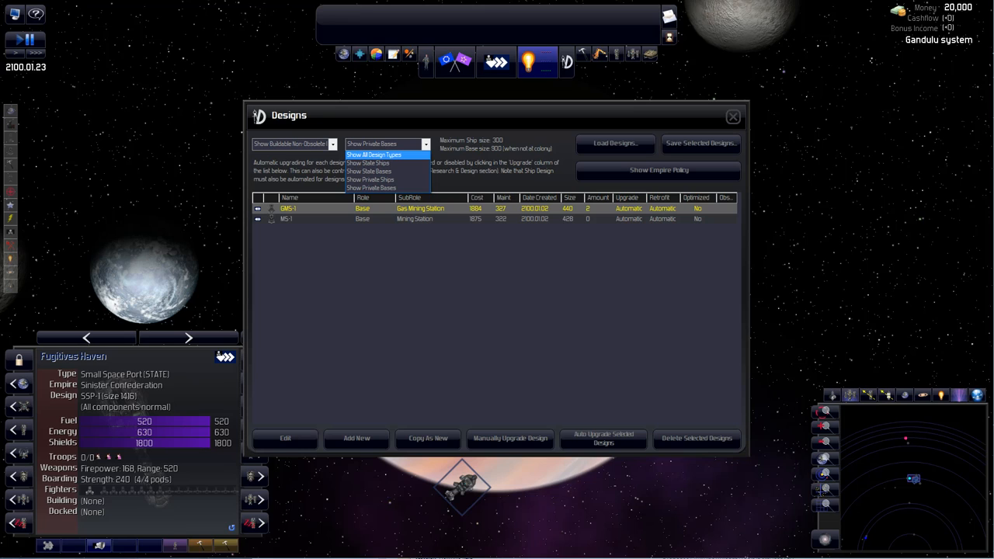
{"action": "left_click", "coordinate": [369, 171]}
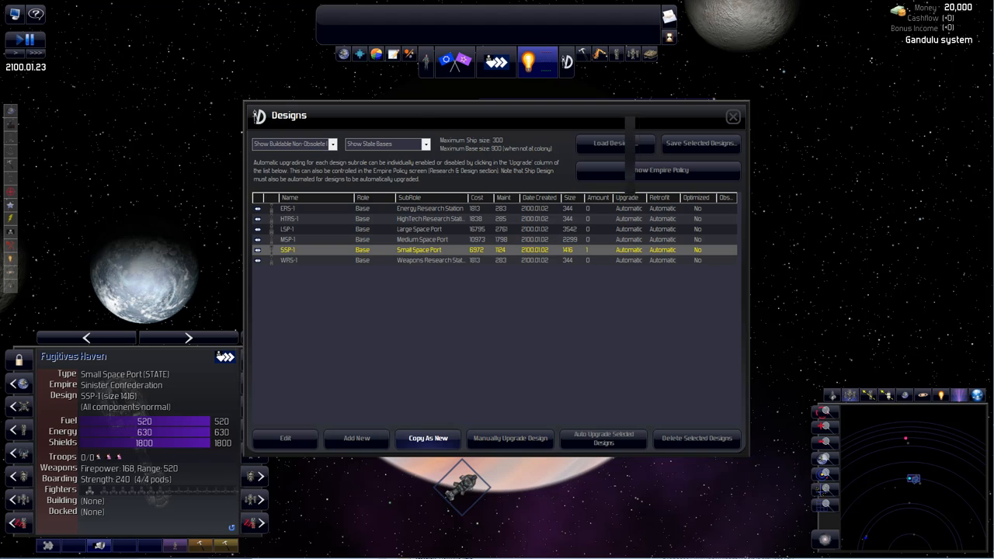
- Copy SSP-1 as a new design named Outpost Mk1 and select a component to remove
{"action": "left_click", "coordinate": [285, 439]}
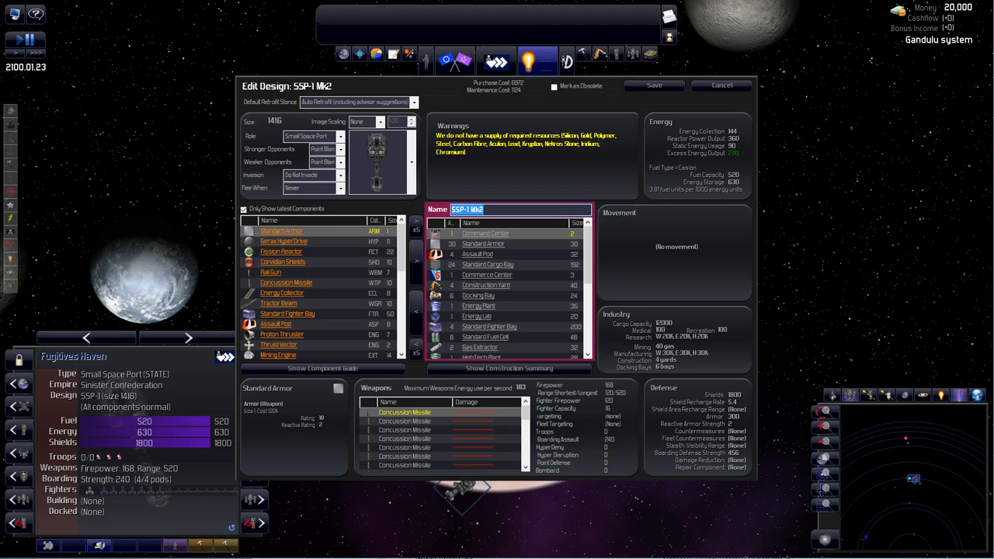
{"action": "type", "text": "Outpost Mk1"}
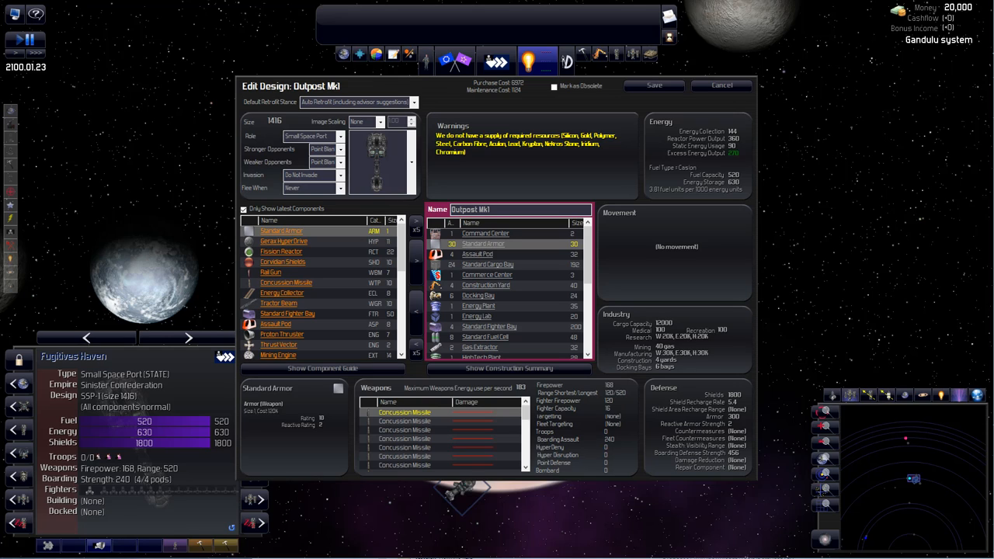
{"action": "left_click", "coordinate": [488, 264]}
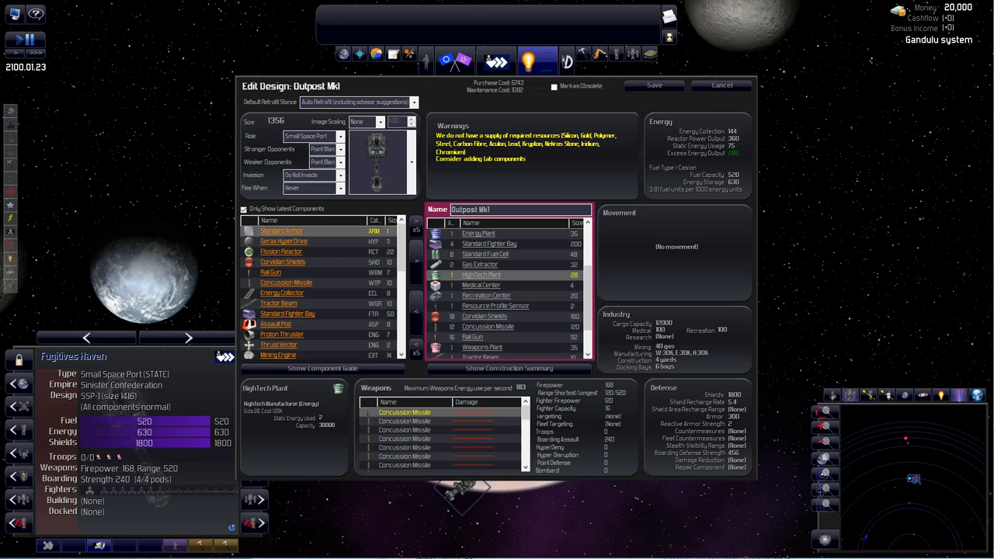
- Remove a Gas Extractor, cut cargo bays to four and yards to one, and reduce shields
{"action": "left_click", "coordinate": [479, 265]}
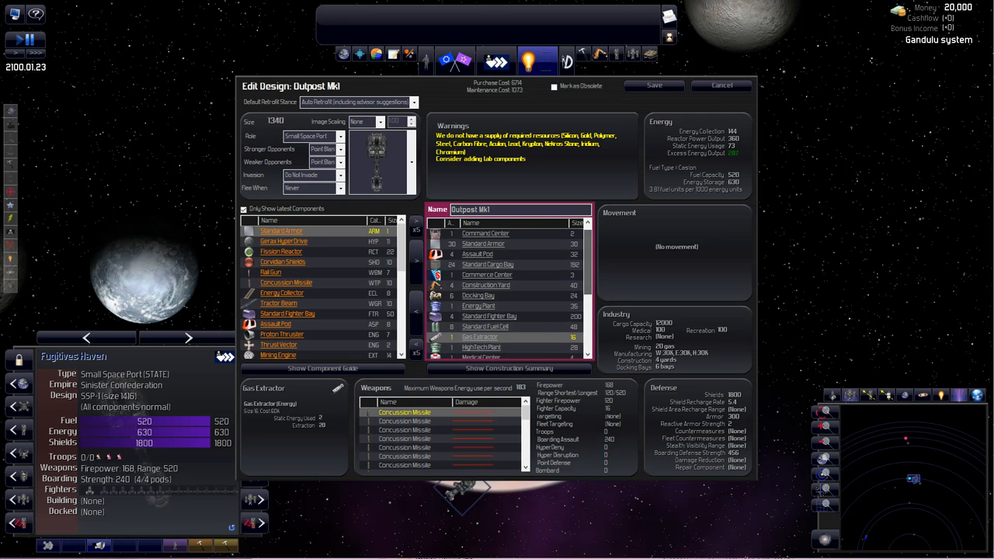
{"action": "left_click", "coordinate": [487, 264]}
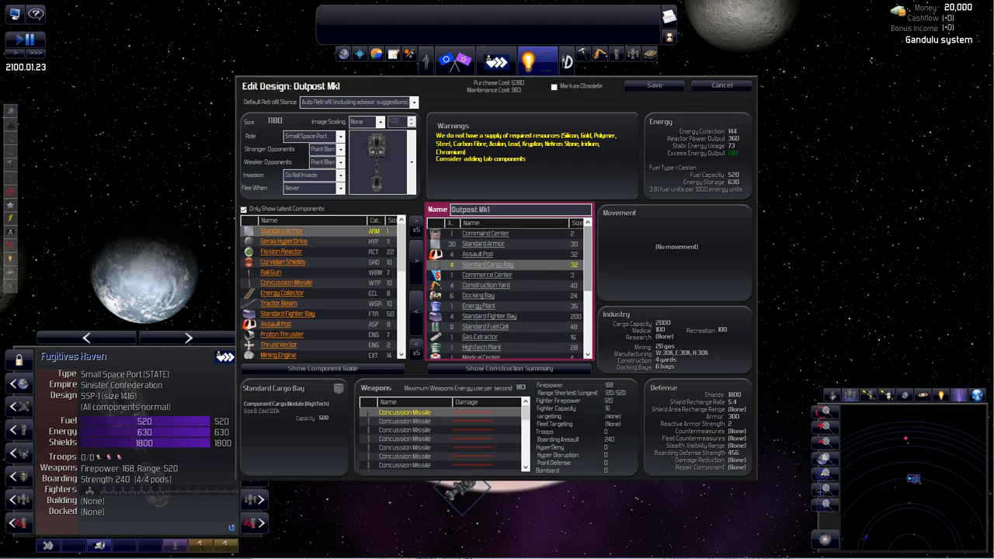
{"action": "left_click", "coordinate": [486, 285]}
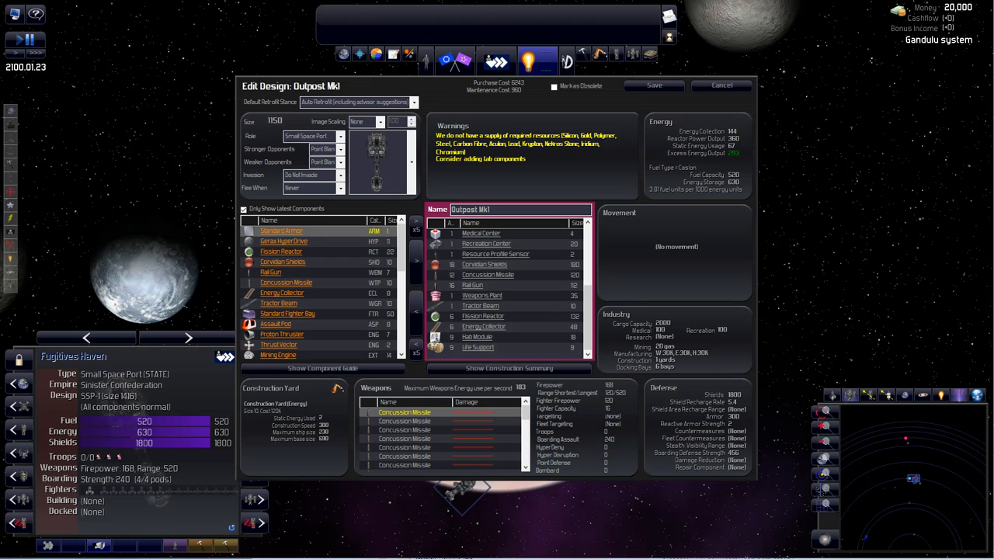
{"action": "left_click", "coordinate": [484, 264]}
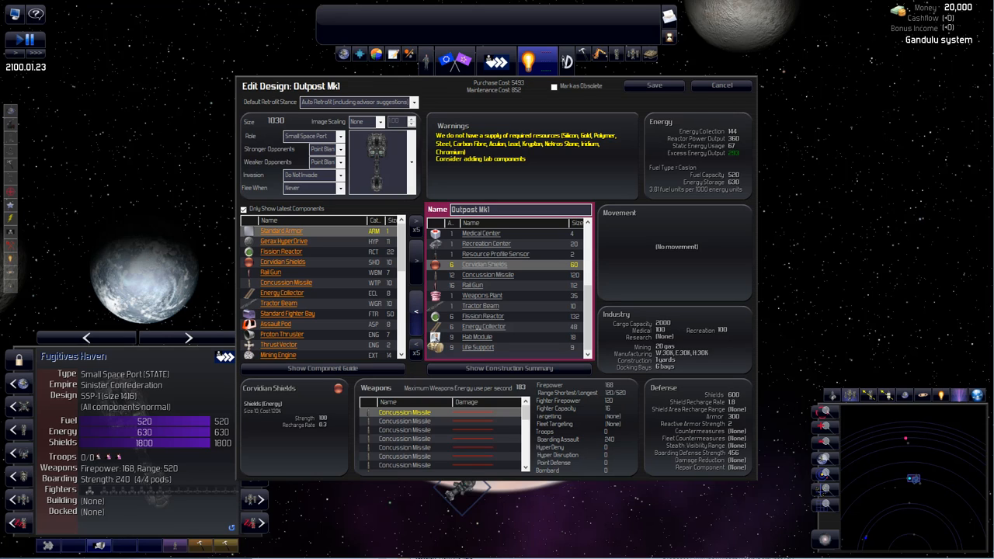
{"action": "left_click", "coordinate": [417, 311]}
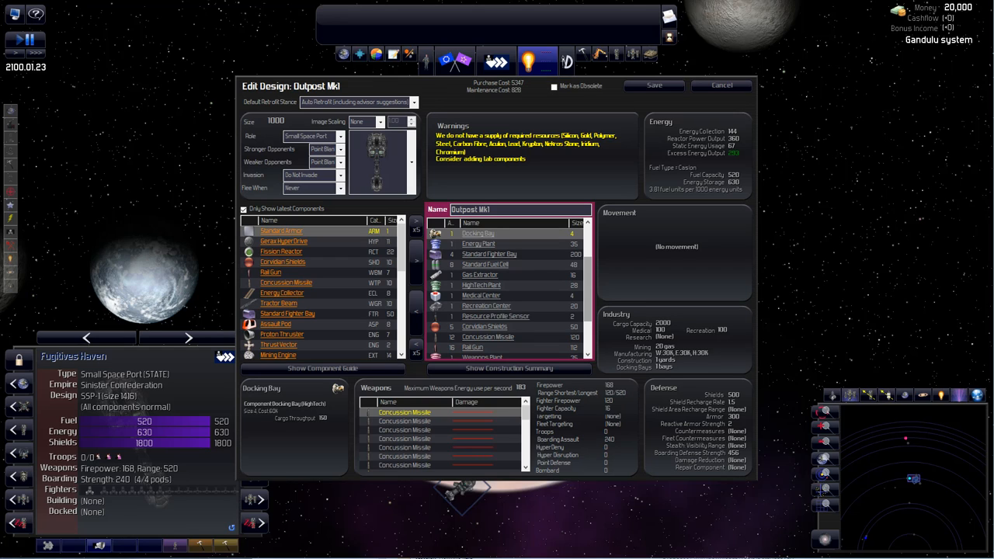
- Reduce Outpost Mk1 to five concussion missiles, five rail guns and one fighter bay
{"action": "left_click", "coordinate": [488, 337]}
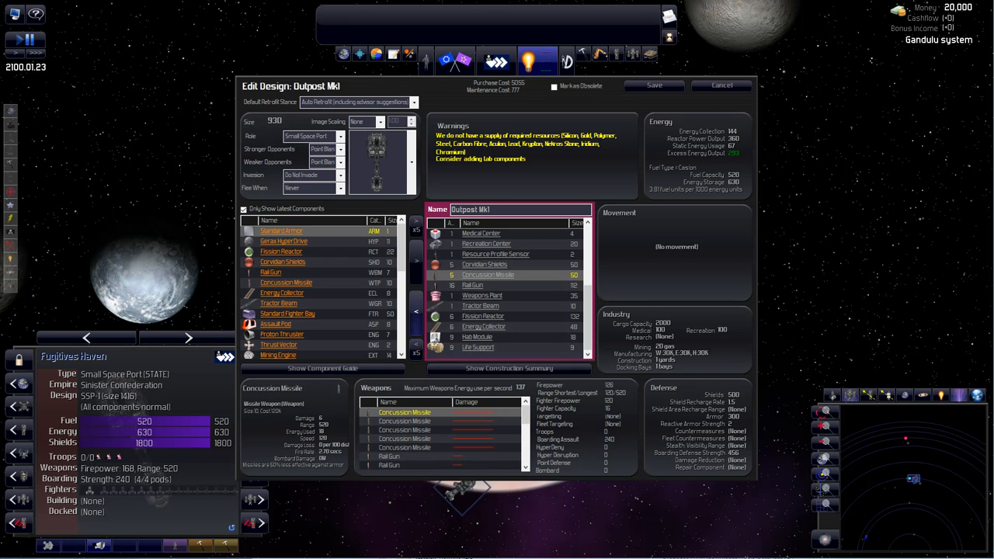
{"action": "left_click", "coordinate": [473, 285]}
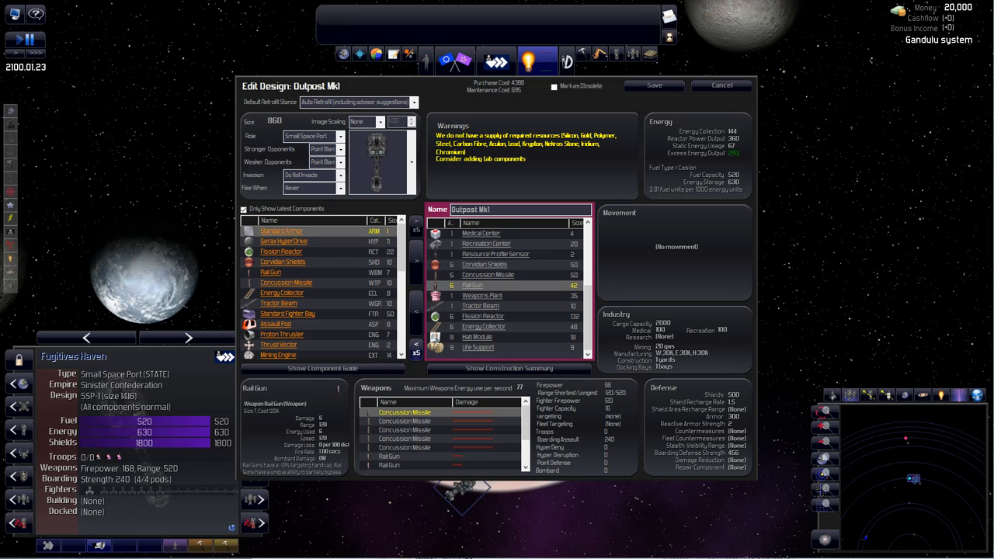
{"action": "left_click", "coordinate": [416, 352]}
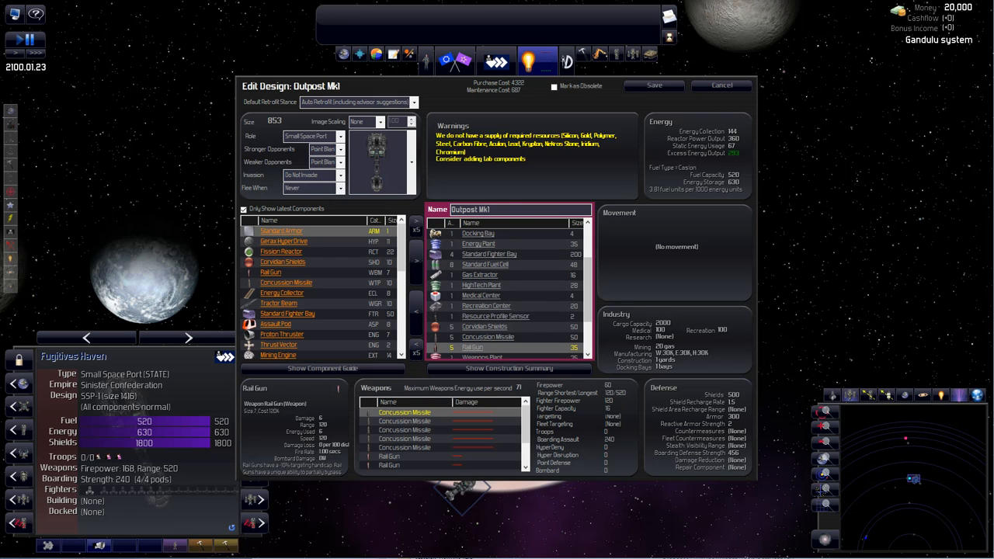
{"action": "left_click", "coordinate": [489, 254]}
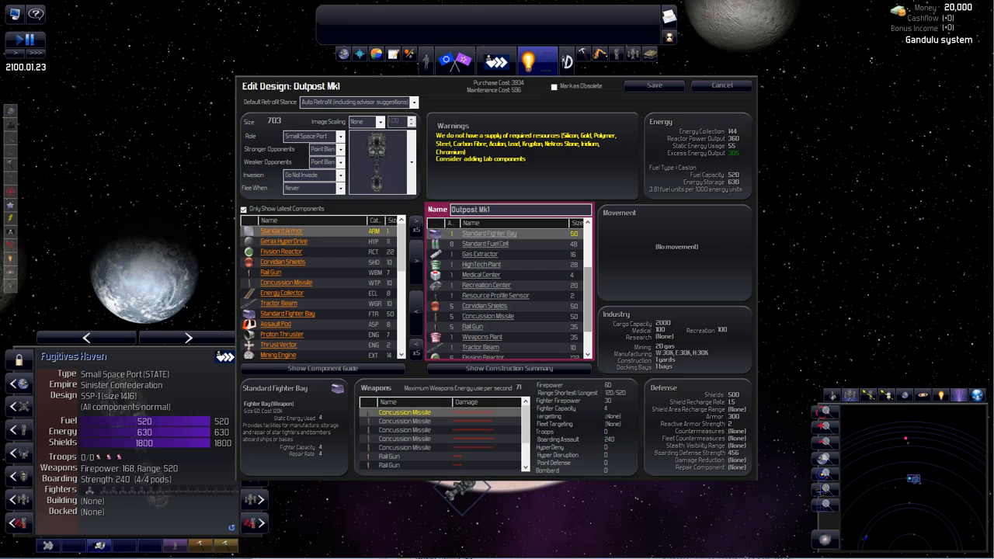
{"action": "scroll", "scroll_direction": "down", "scroll_amount": 3}
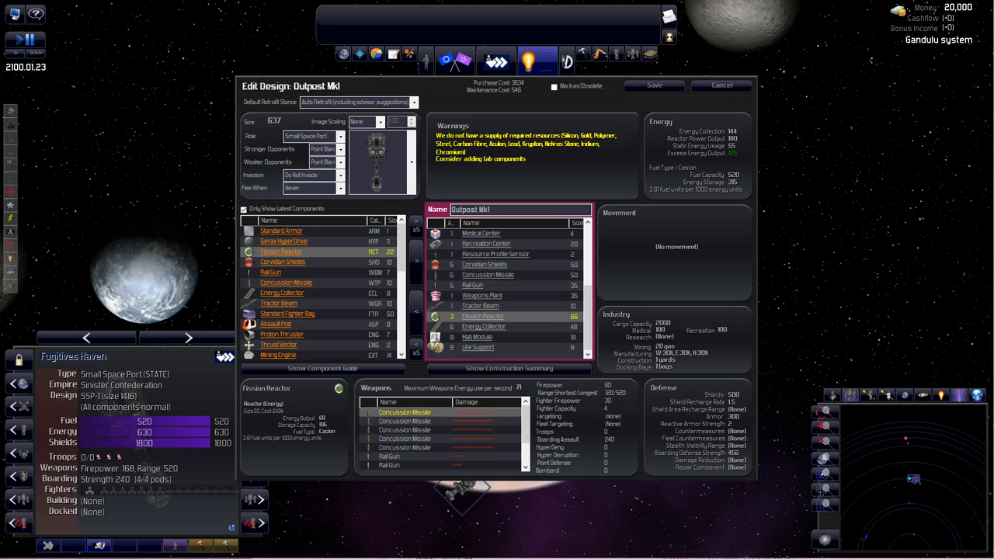
- Cut hab modules to three and life support to four; remove medical, recreation centers and tractor beam
{"action": "left_click", "coordinate": [484, 327]}
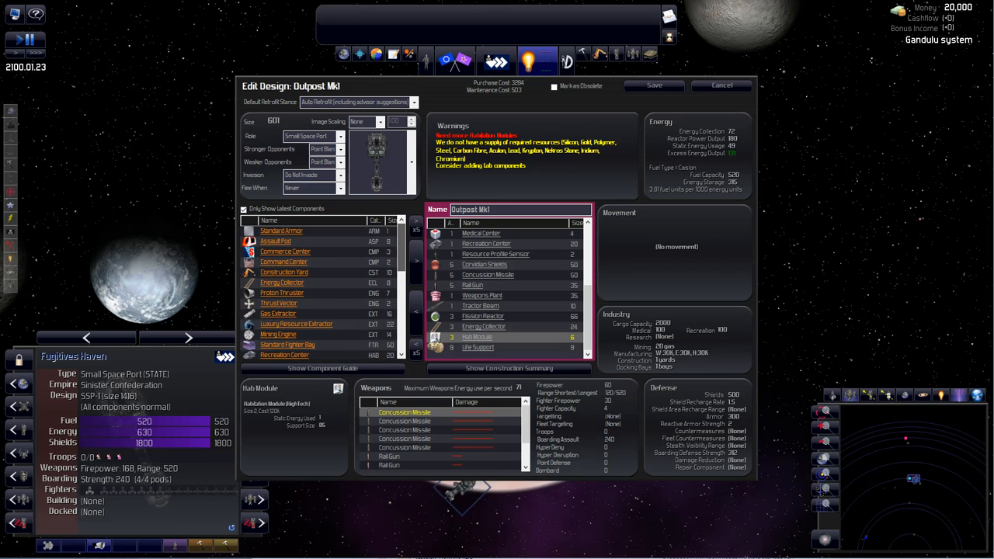
{"action": "scroll", "scroll_direction": "down", "scroll_amount": 3}
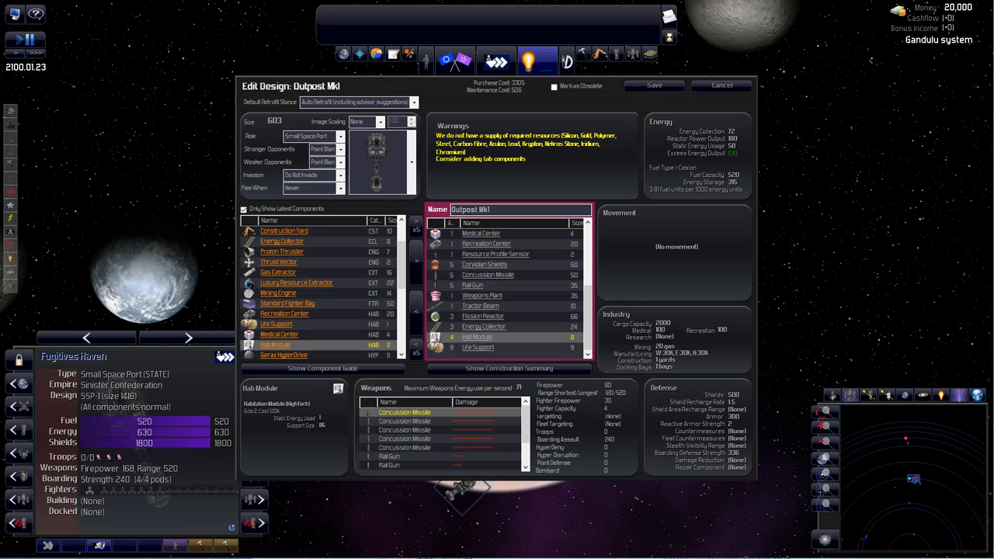
{"action": "left_click", "coordinate": [478, 347]}
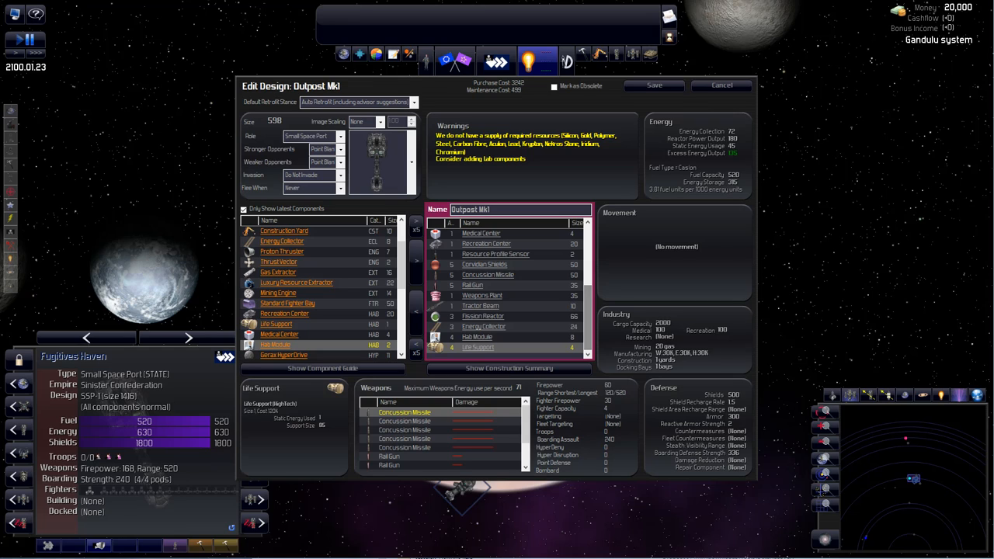
{"action": "left_click", "coordinate": [486, 243]}
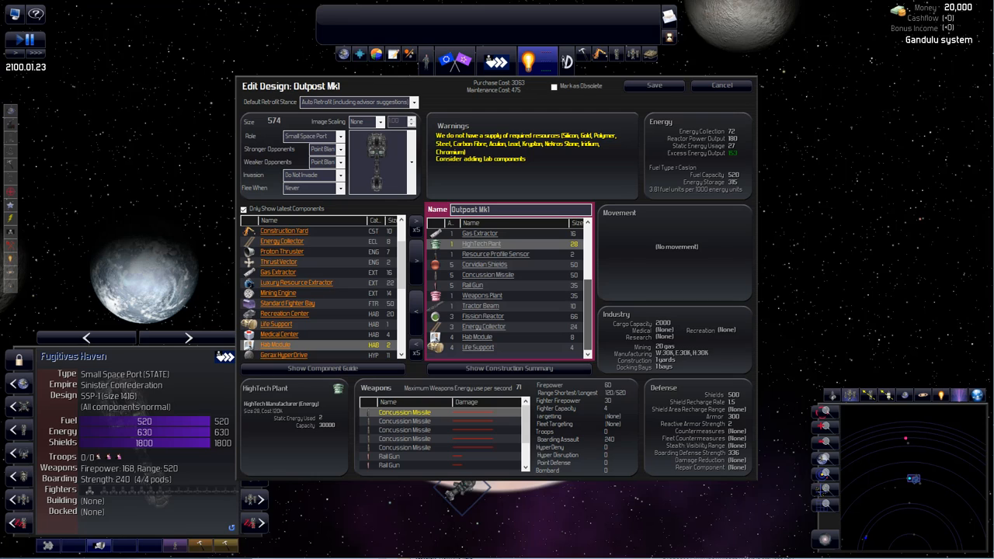
{"action": "left_click", "coordinate": [480, 305]}
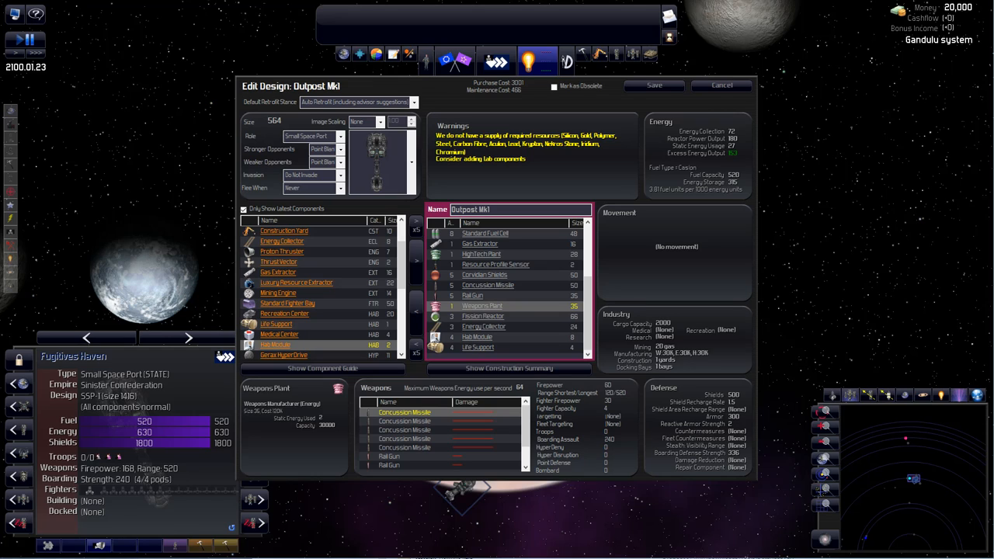
- Take the Corvidian Shields out of Outpost Mk1 so they can be re-added last
{"action": "left_click", "coordinate": [484, 275]}
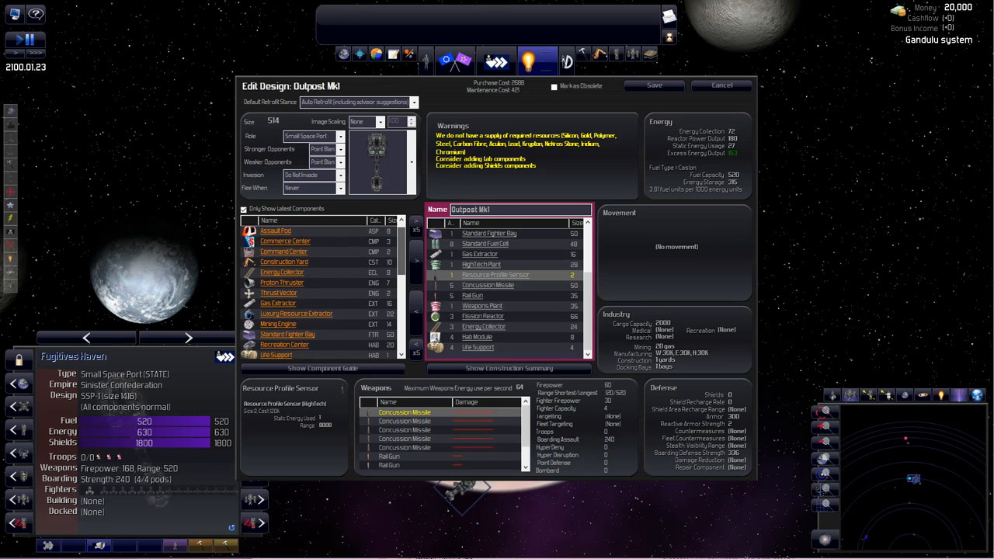
{"action": "scroll", "scroll_direction": "down", "scroll_amount": 3}
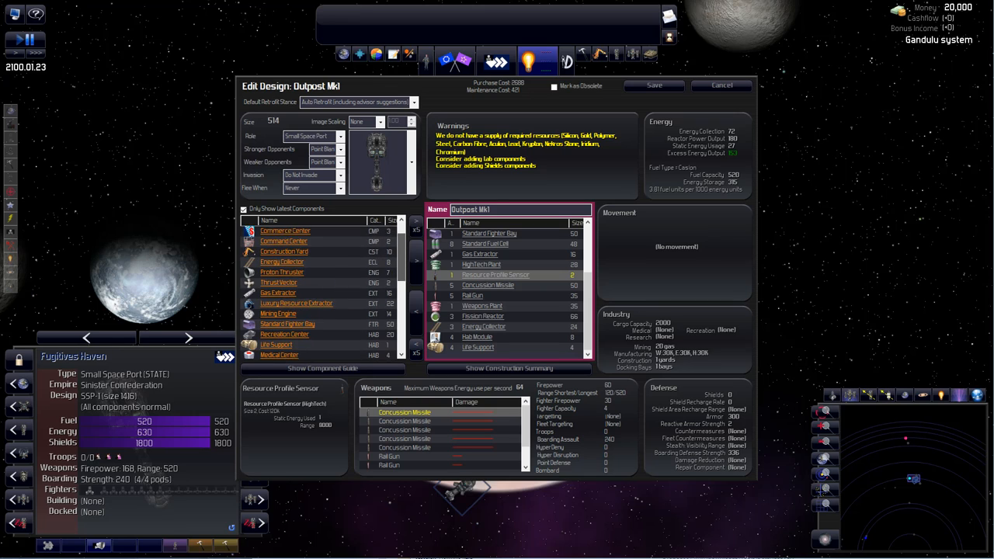
{"action": "scroll", "scroll_direction": "down", "scroll_amount": 3}
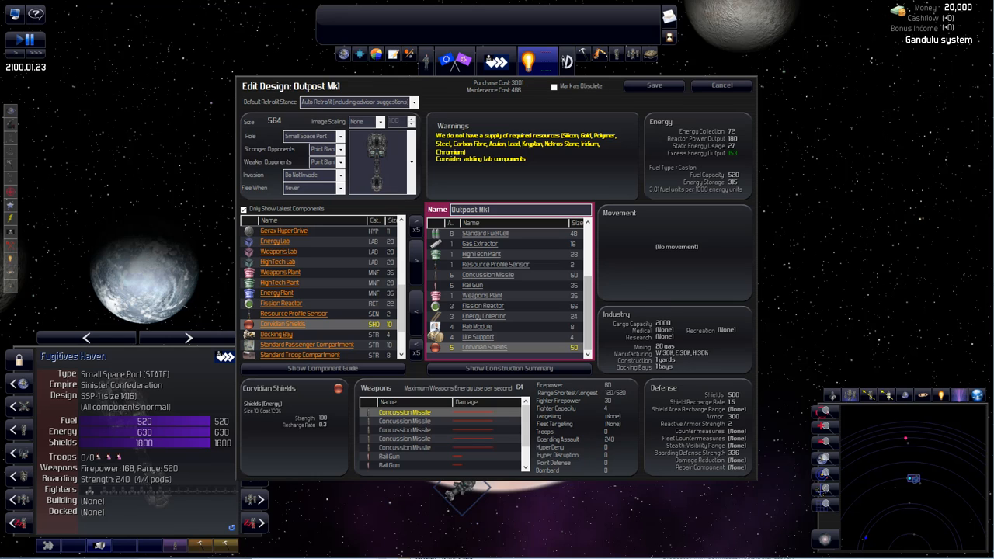
- Move the energy collectors to the end and re-add five fuel cells after removing the old ones
{"action": "left_click", "coordinate": [483, 306]}
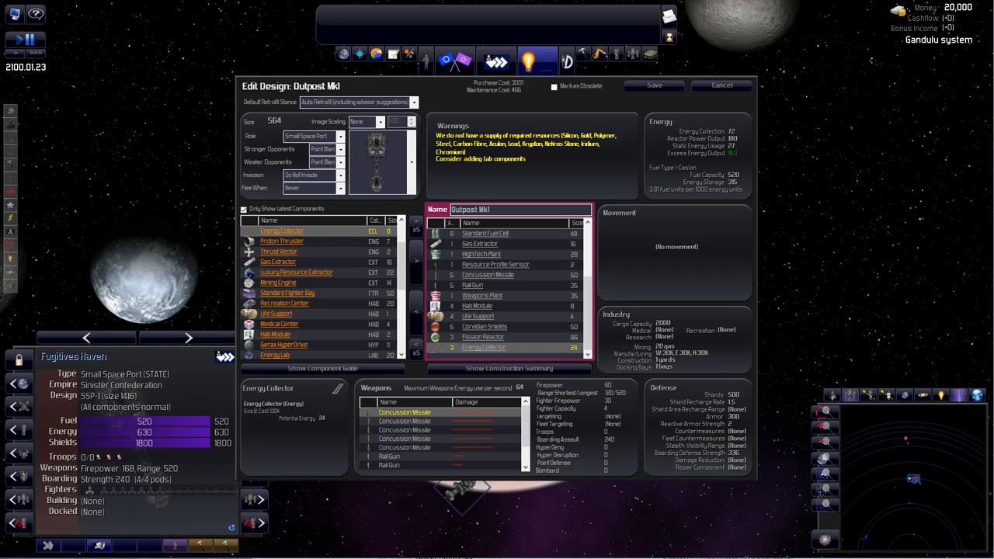
{"action": "left_click", "coordinate": [485, 234]}
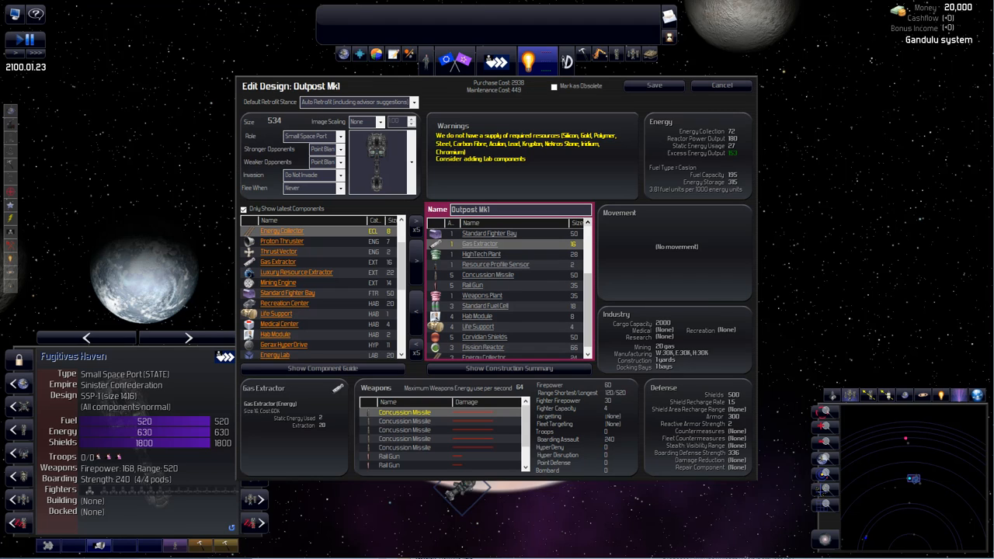
{"action": "left_click", "coordinate": [486, 305]}
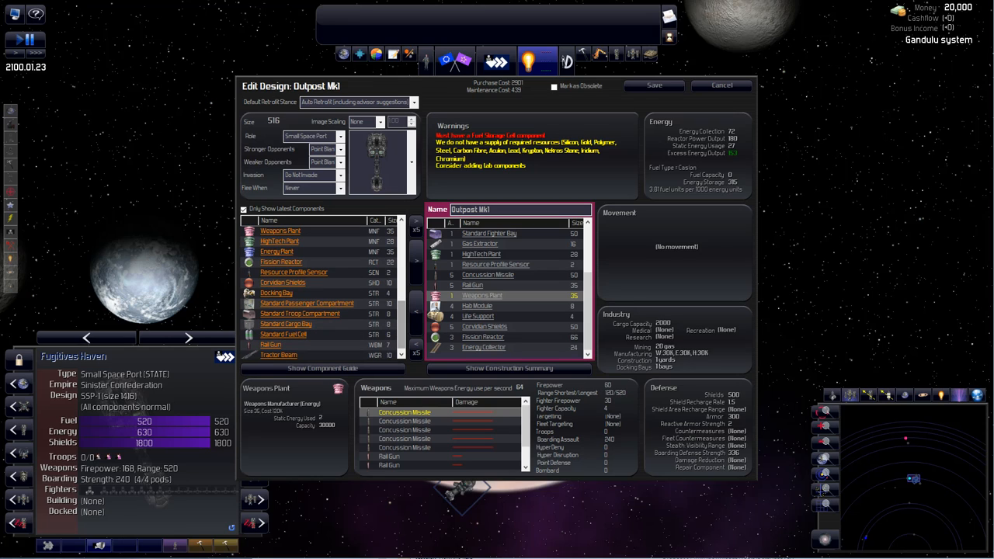
{"action": "left_click", "coordinate": [284, 334]}
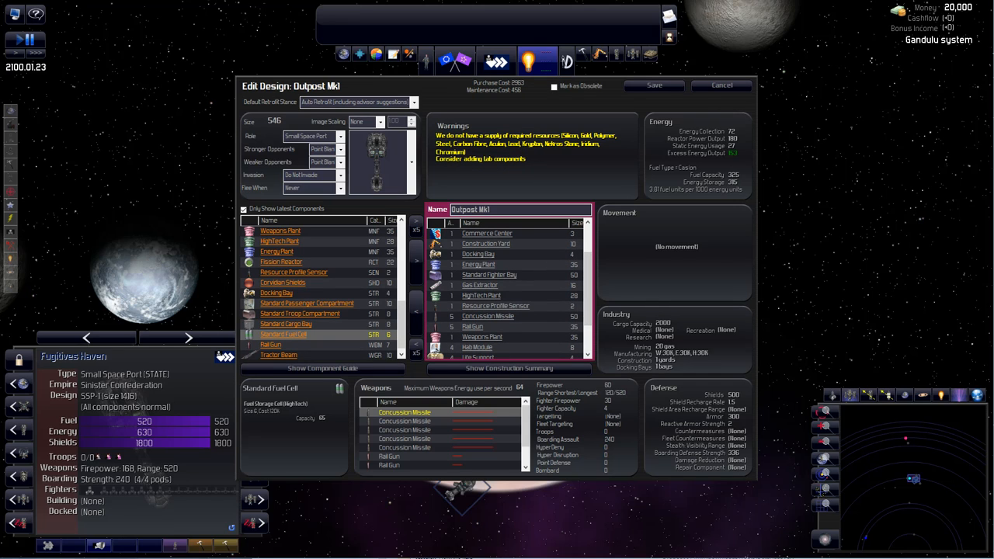
- Remove the gas extractor, then remove and re-add the concussion missiles and rail guns
{"action": "left_click", "coordinate": [480, 285]}
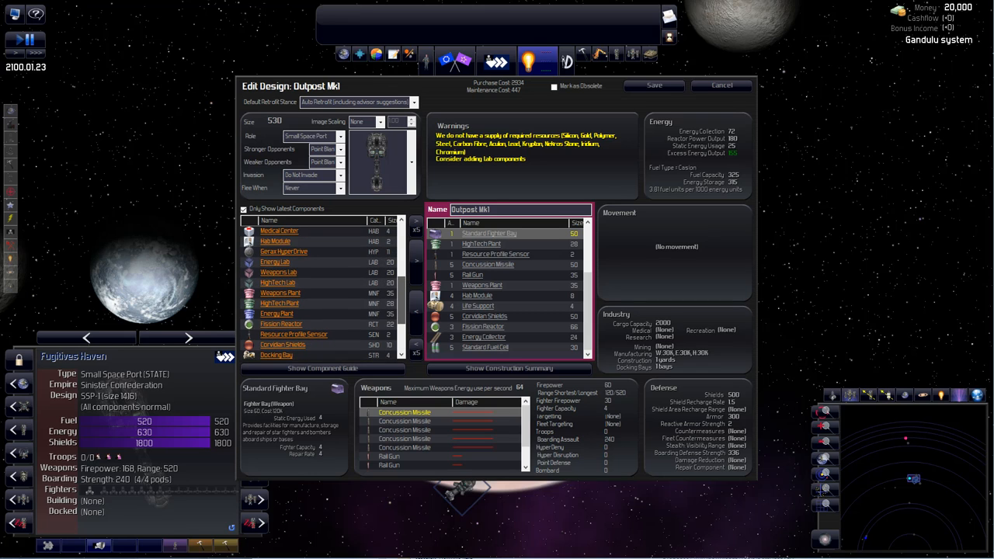
{"action": "scroll", "scroll_direction": "down", "scroll_amount": 3}
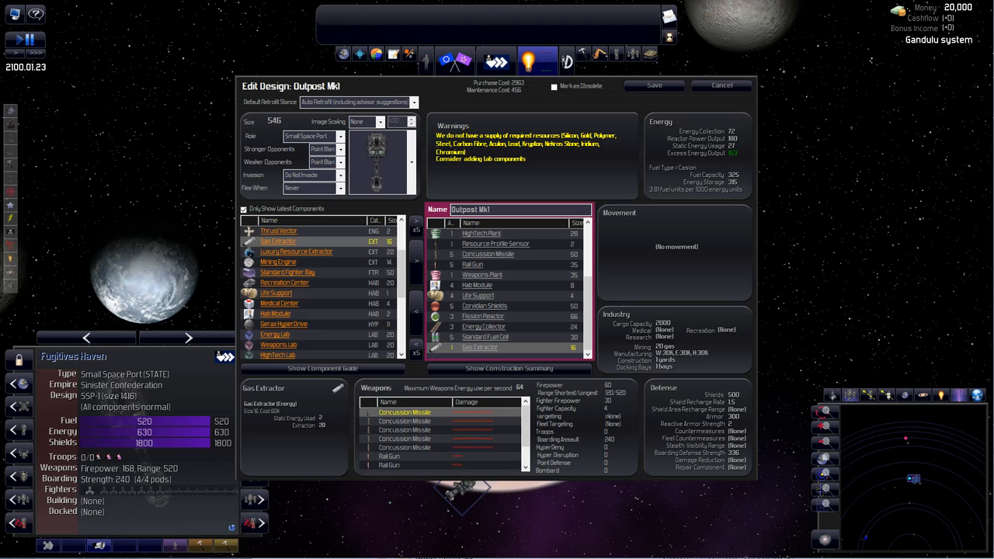
{"action": "left_click", "coordinate": [488, 254]}
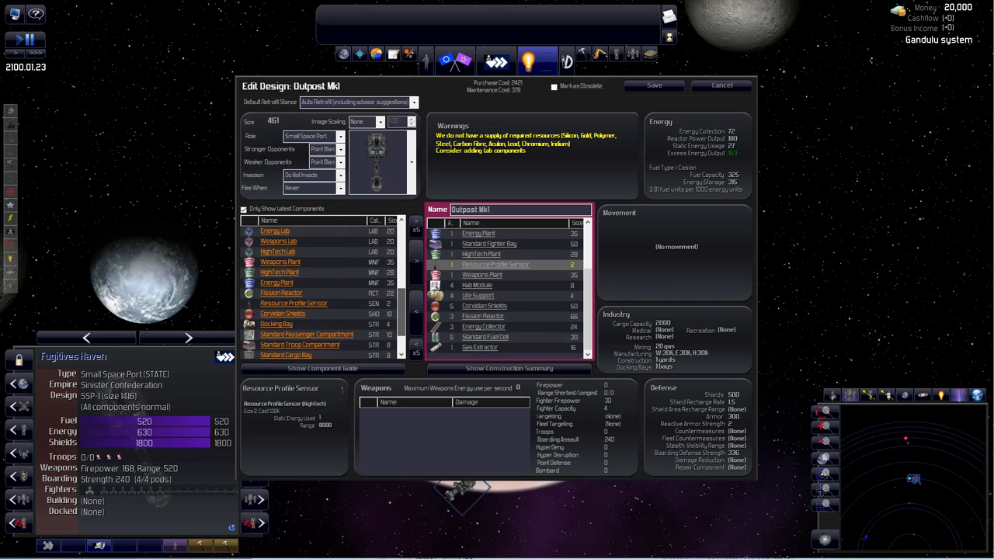
{"action": "scroll", "scroll_direction": "down", "scroll_amount": 3}
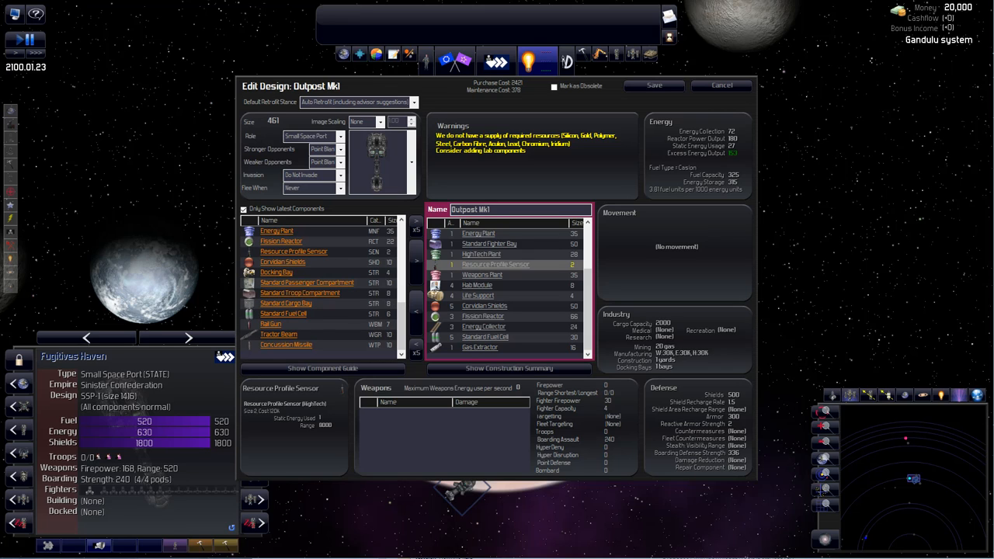
{"action": "double_click", "coordinate": [286, 344]}
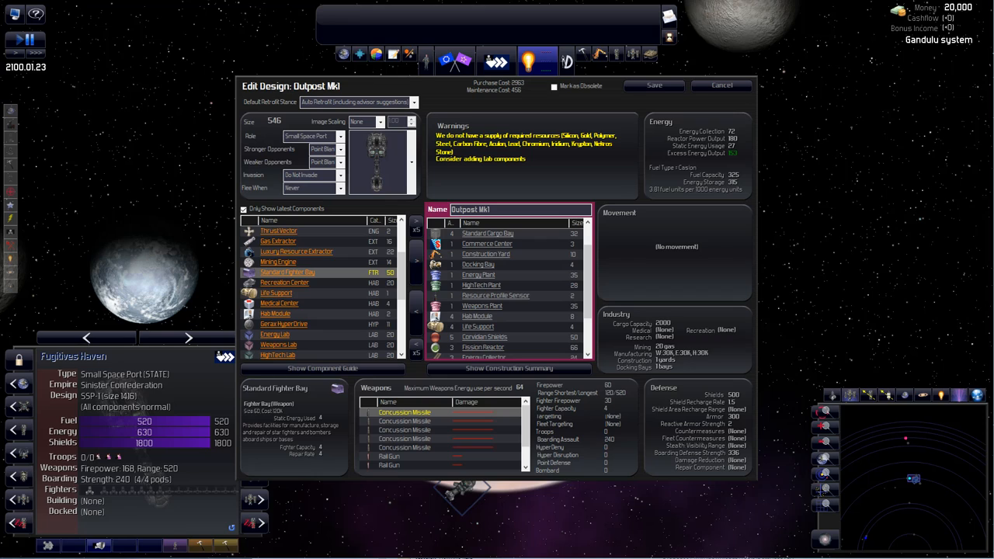
- Remove and re-add components, including the armor, so they come later in build order
{"action": "left_click", "coordinate": [487, 244]}
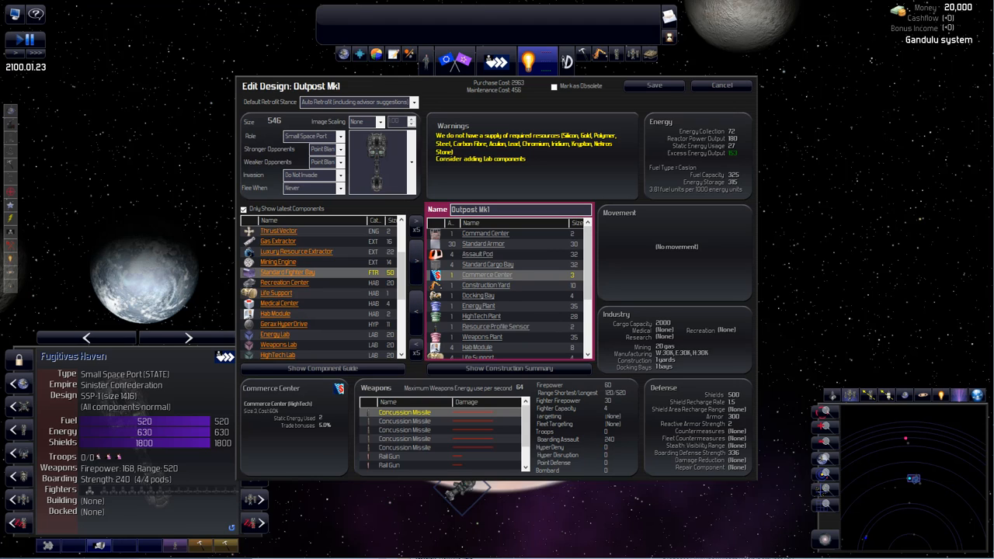
{"action": "left_click", "coordinate": [478, 254]}
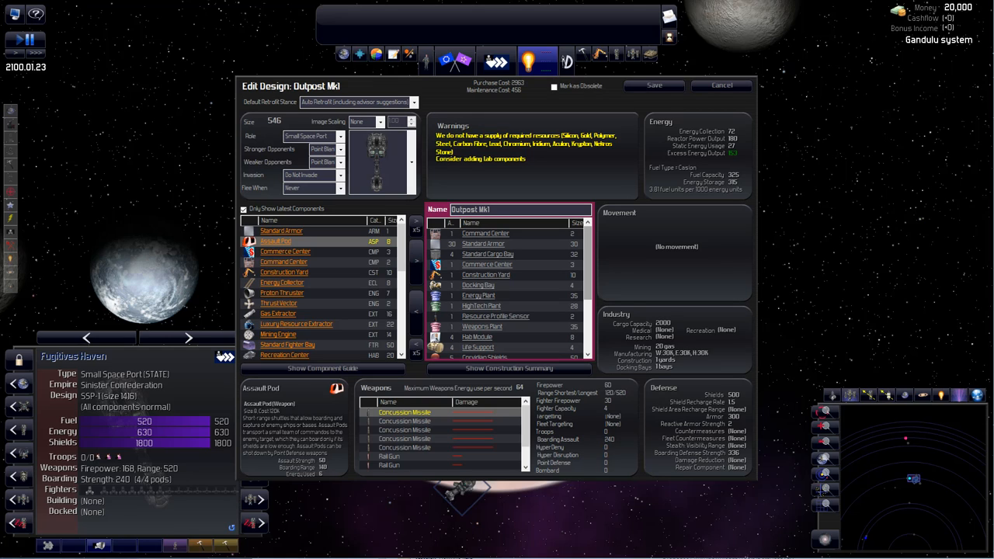
{"action": "left_click", "coordinate": [483, 244]}
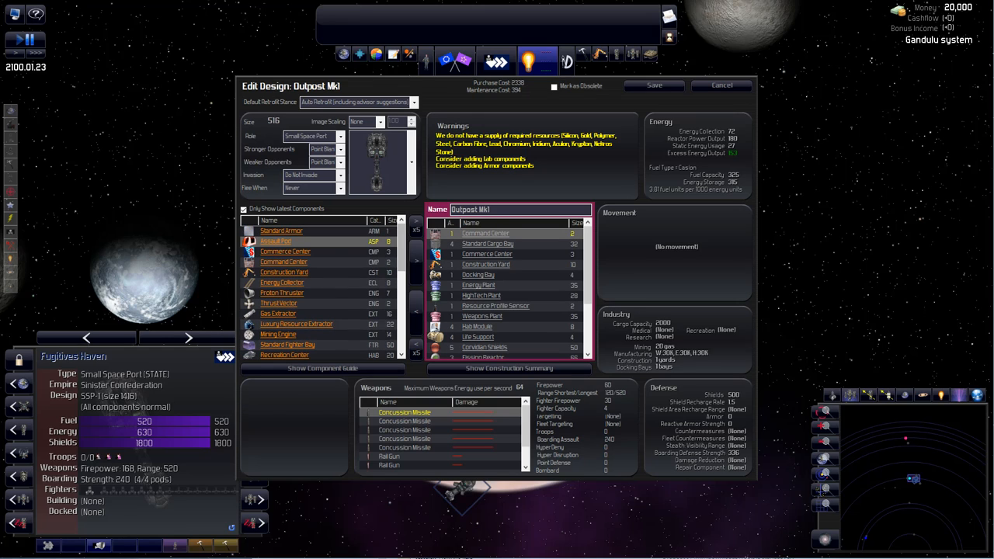
{"action": "left_click", "coordinate": [281, 231]}
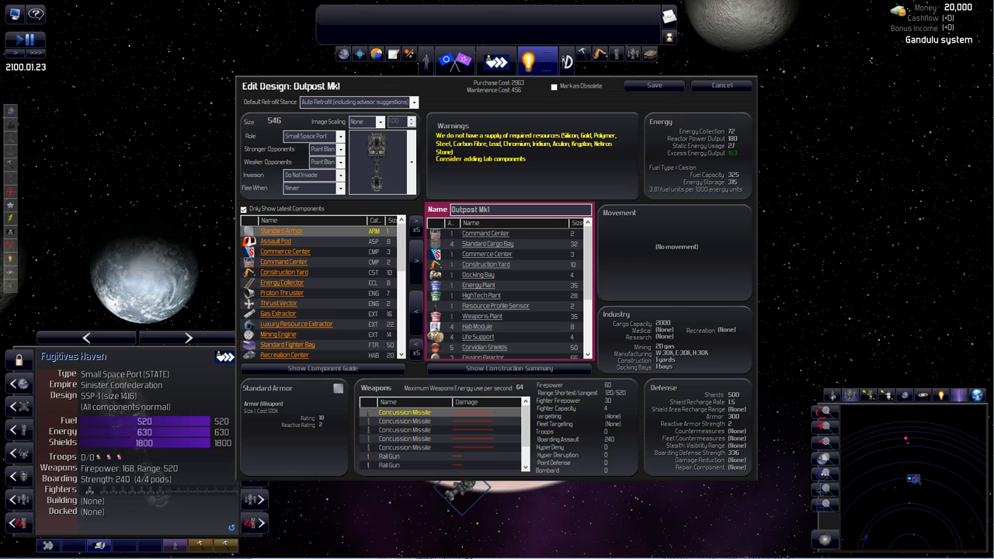
{"action": "left_click", "coordinate": [478, 275]}
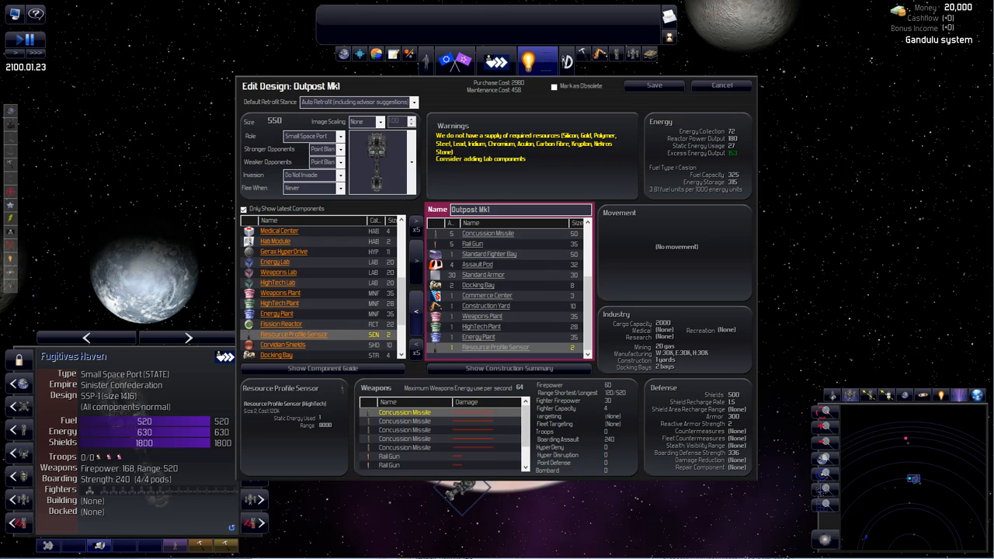
- Review the Outpost Mk1 Construction Summary component list, then close the summary
{"action": "left_click", "coordinate": [510, 368]}
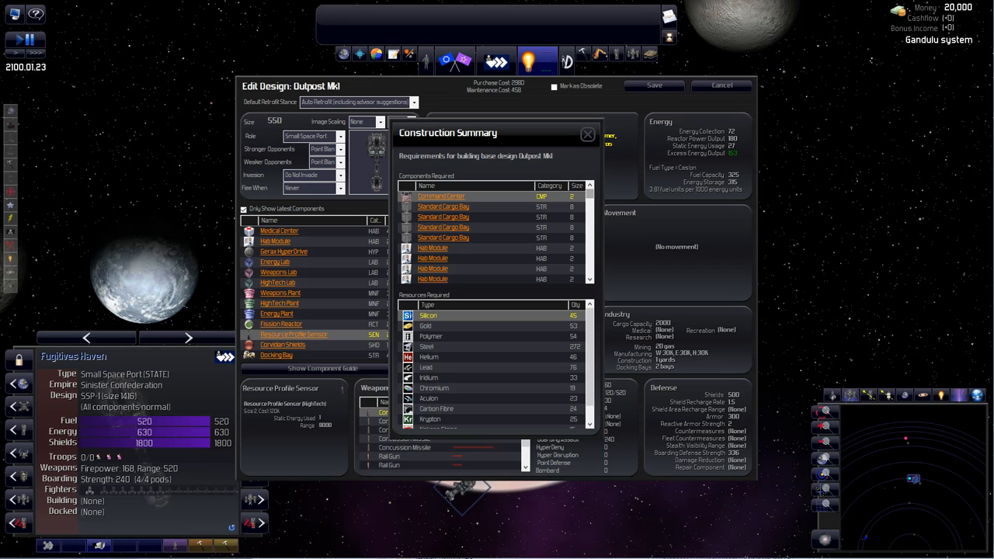
{"action": "scroll", "scroll_direction": "down", "scroll_amount": 3}
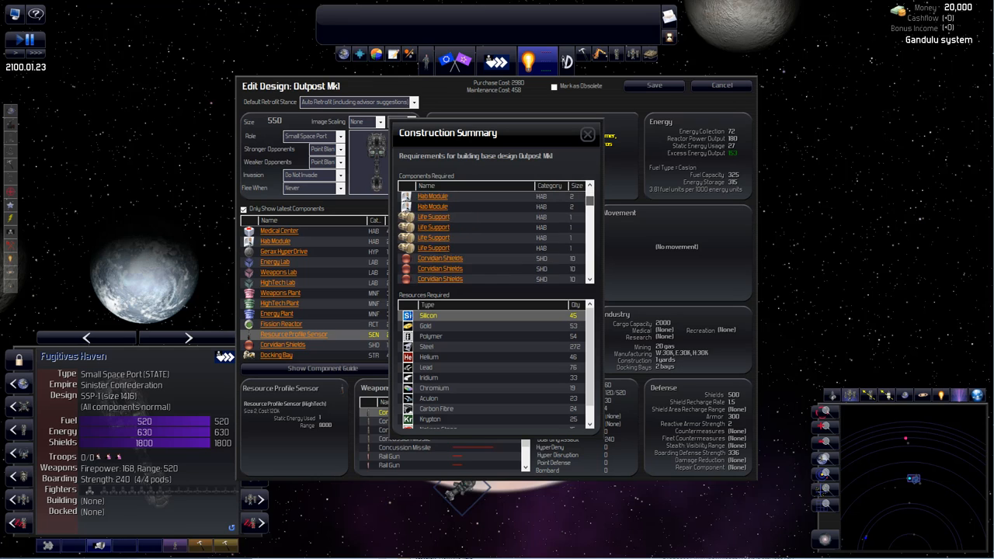
{"action": "left_click", "coordinate": [589, 134]}
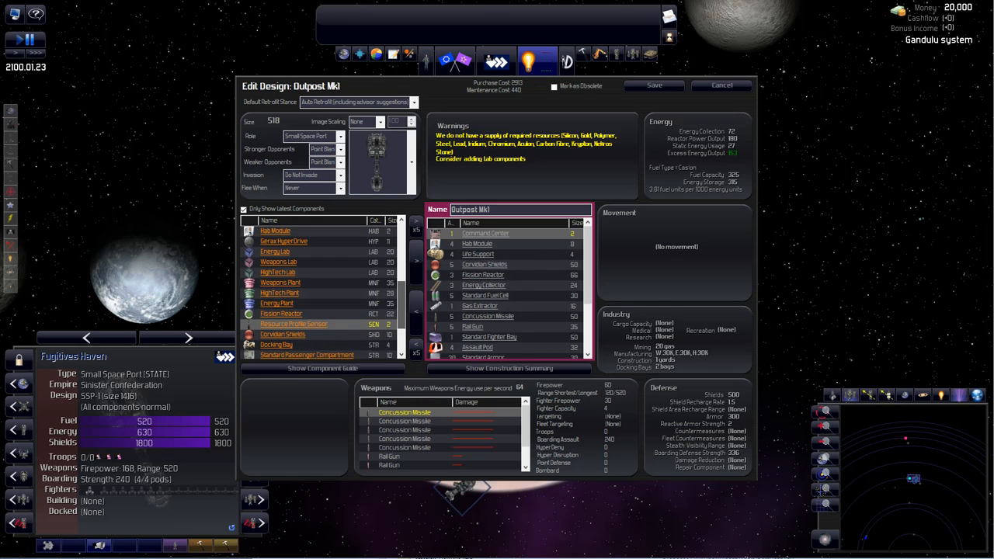
- Reopen the Outpost Mk1 Construction Summary and scroll through the Components Required list
{"action": "scroll", "scroll_direction": "down", "scroll_amount": 3}
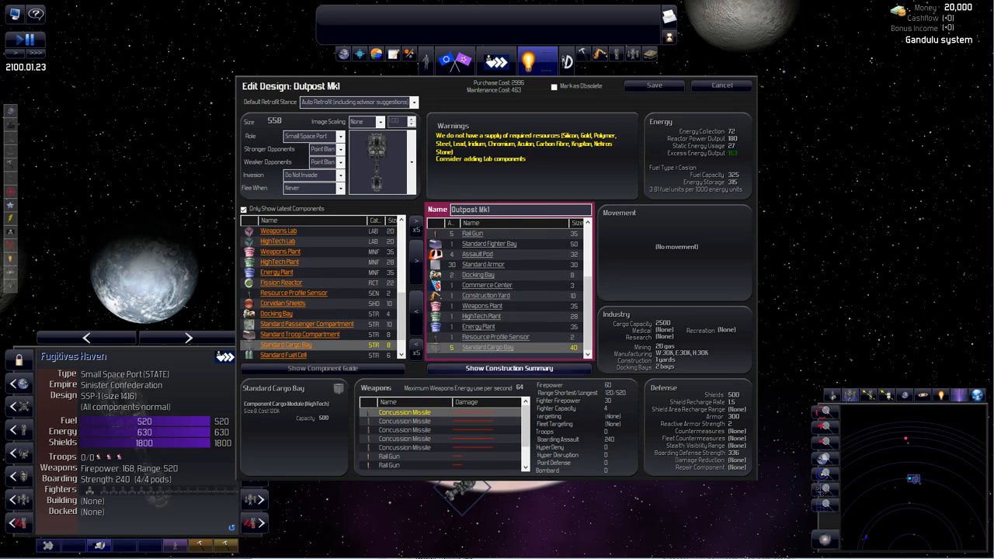
{"action": "left_click", "coordinate": [510, 367]}
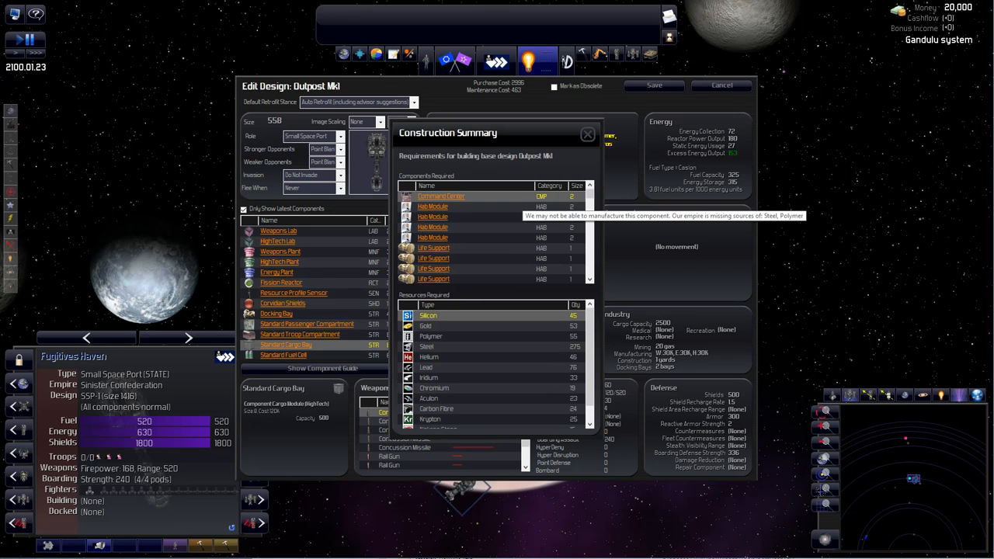
{"action": "mouse_move", "coordinate": [590, 217]}
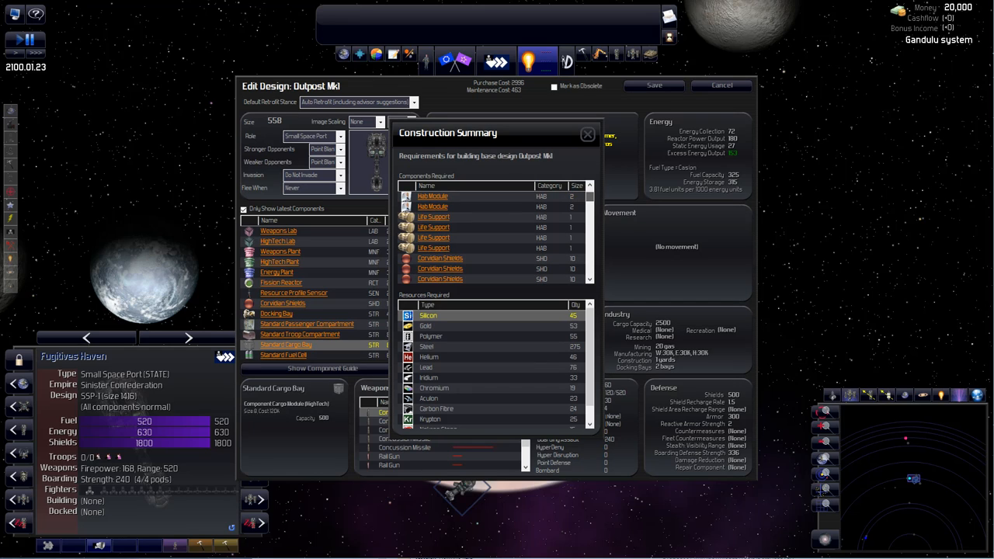
{"action": "scroll", "scroll_direction": "down", "scroll_amount": 3}
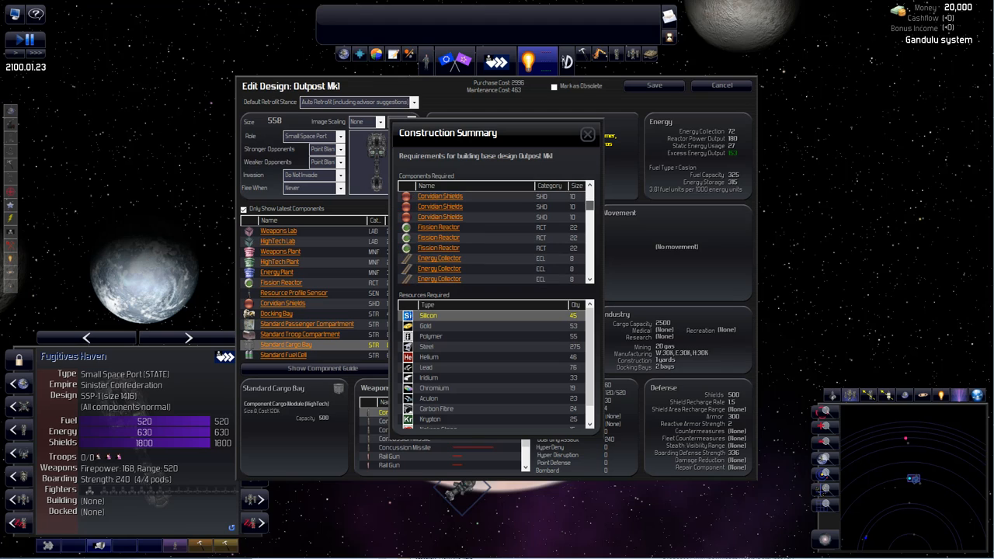
{"action": "mouse_move", "coordinate": [440, 268]}
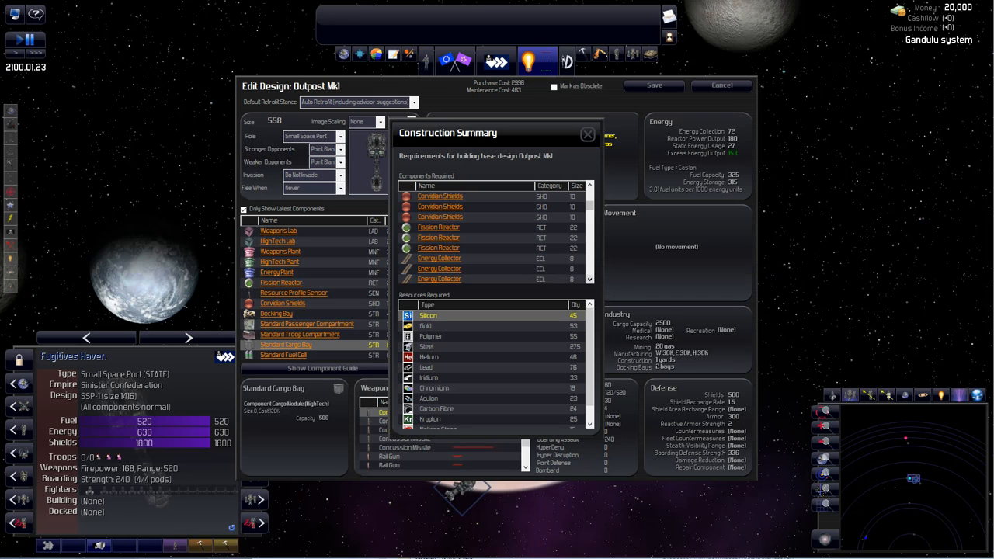
{"action": "scroll", "scroll_direction": "down", "scroll_amount": 3}
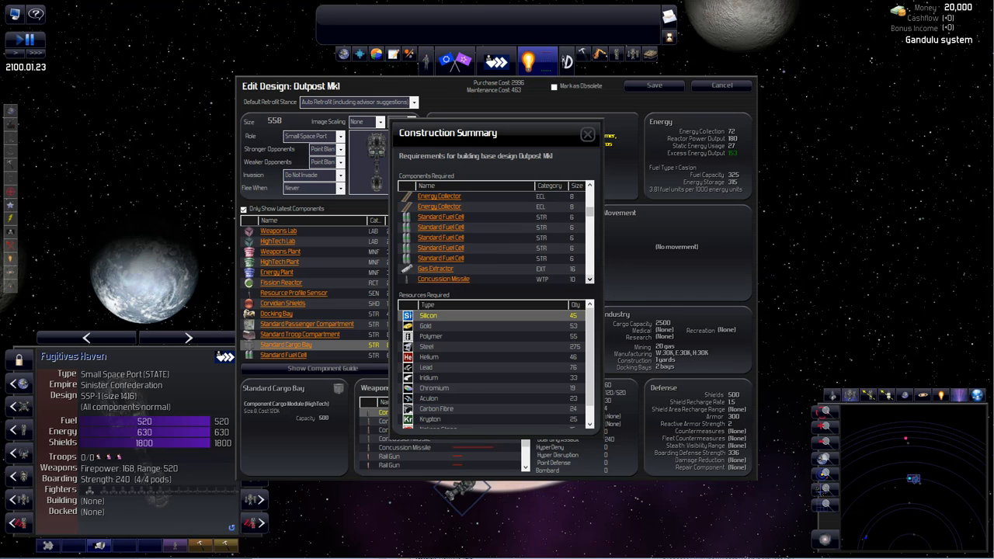
{"action": "scroll", "scroll_direction": "down", "scroll_amount": 3}
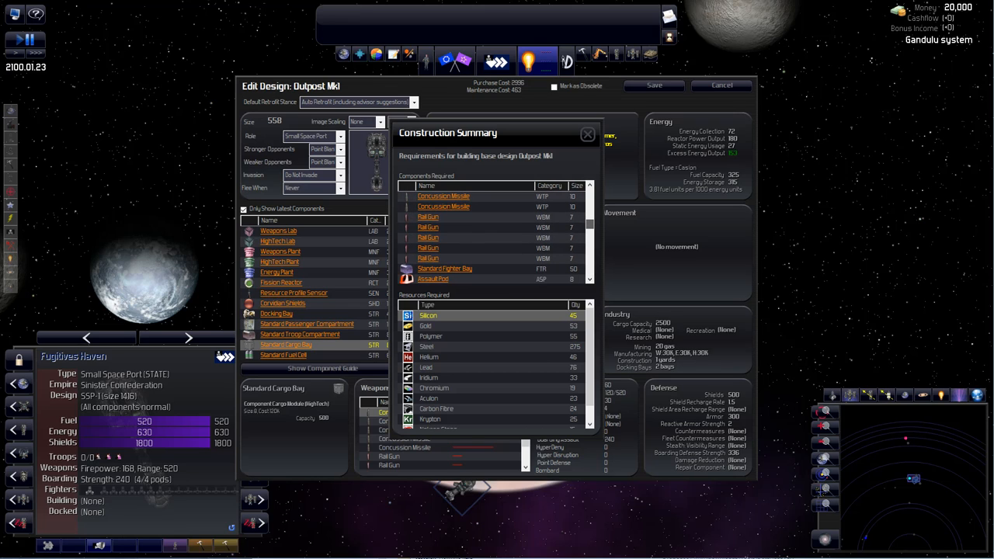
{"action": "scroll", "scroll_direction": "down", "scroll_amount": 3}
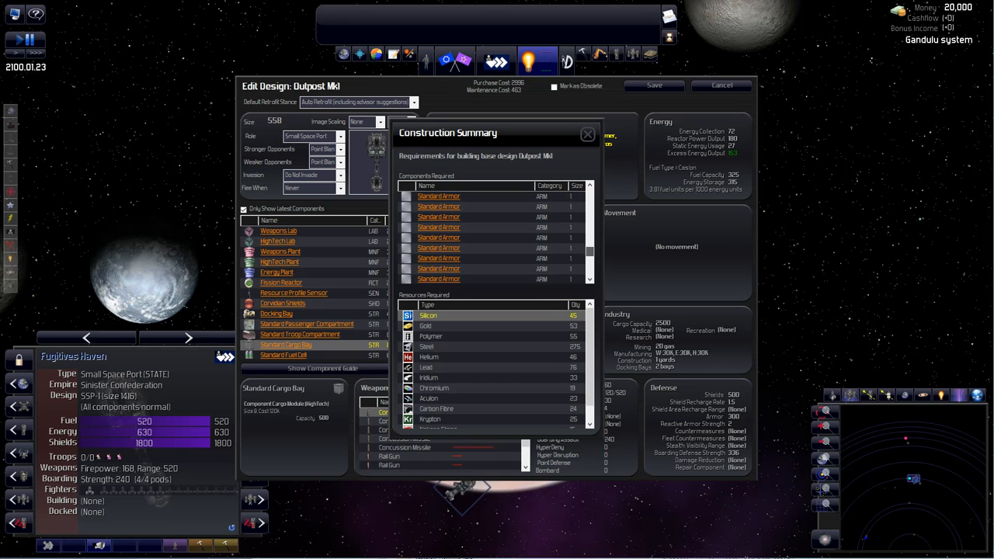
{"action": "scroll", "scroll_direction": "down", "scroll_amount": 3}
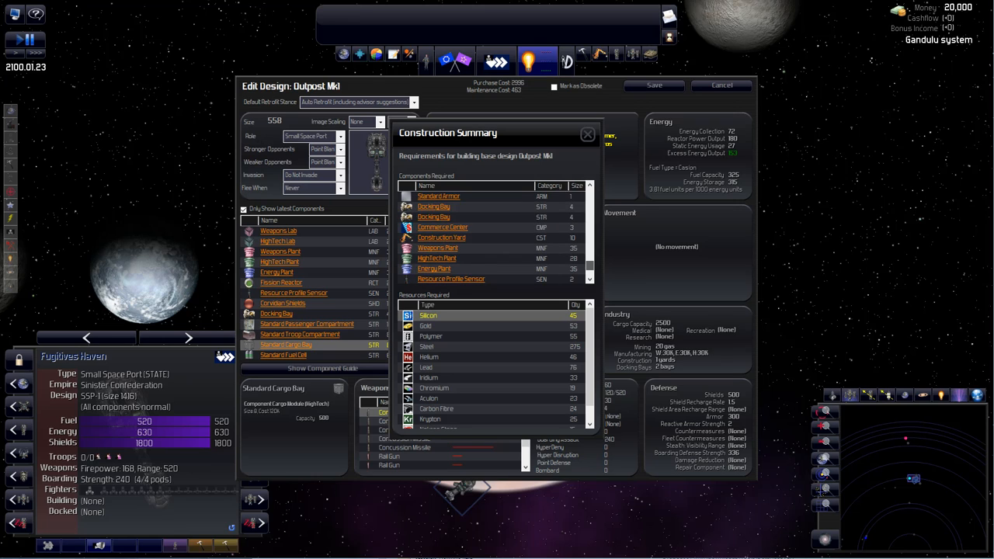
{"action": "scroll", "scroll_direction": "down", "scroll_amount": 3}
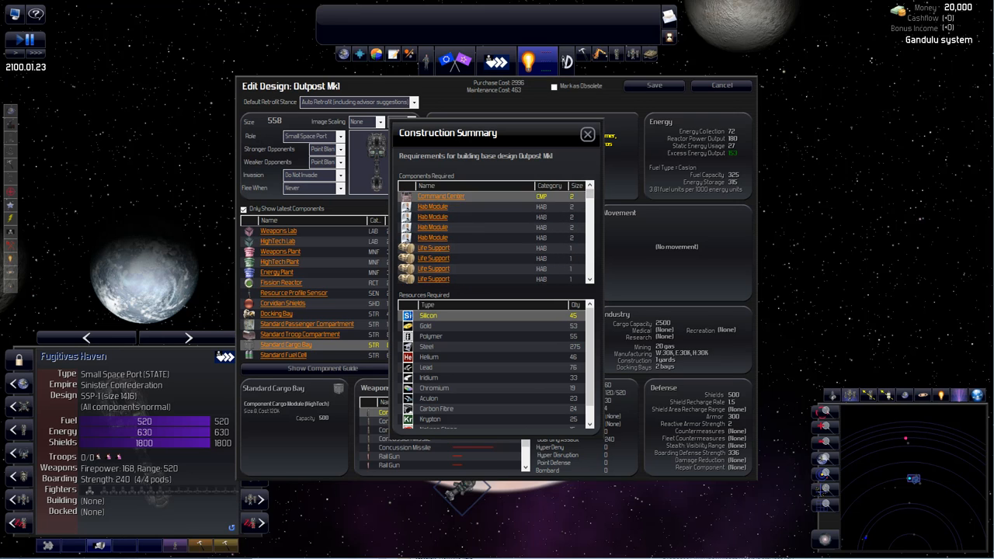
- Close the Construction Summary and return to the galaxy map at the Gandulu system
{"action": "left_click", "coordinate": [588, 134]}
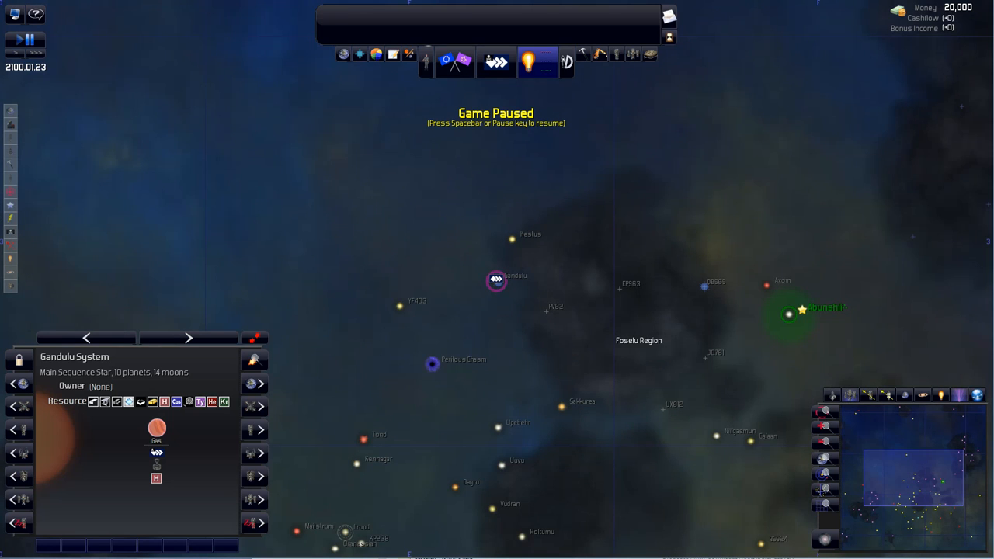
- Enter the Abunshii system and show details for the marshy swamp planet Abunshii I
{"action": "left_click", "coordinate": [789, 315]}
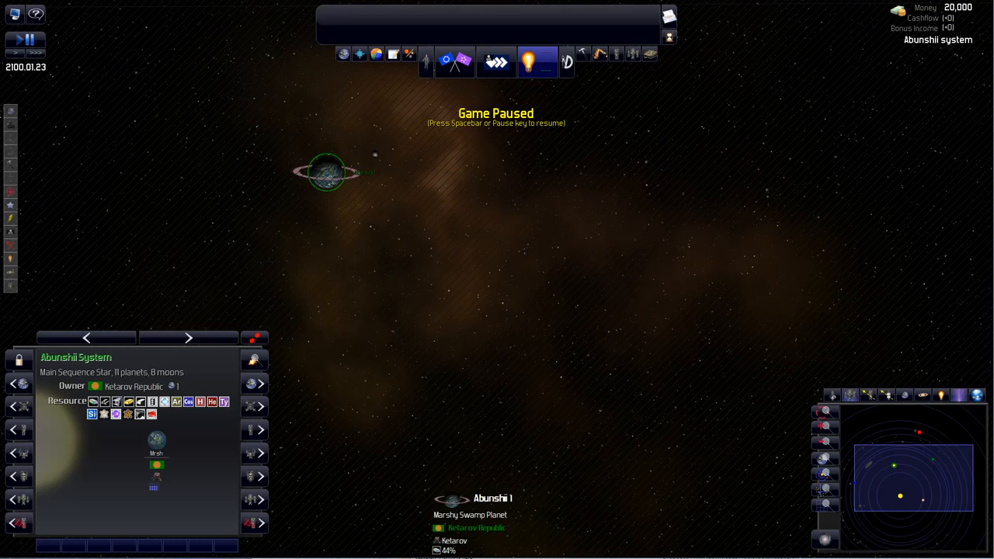
{"action": "left_click", "coordinate": [327, 171]}
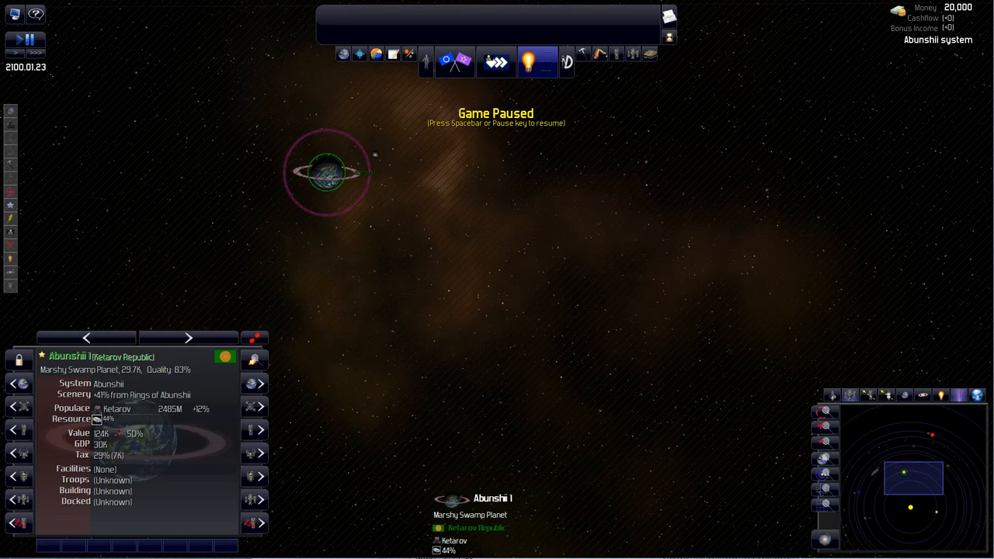